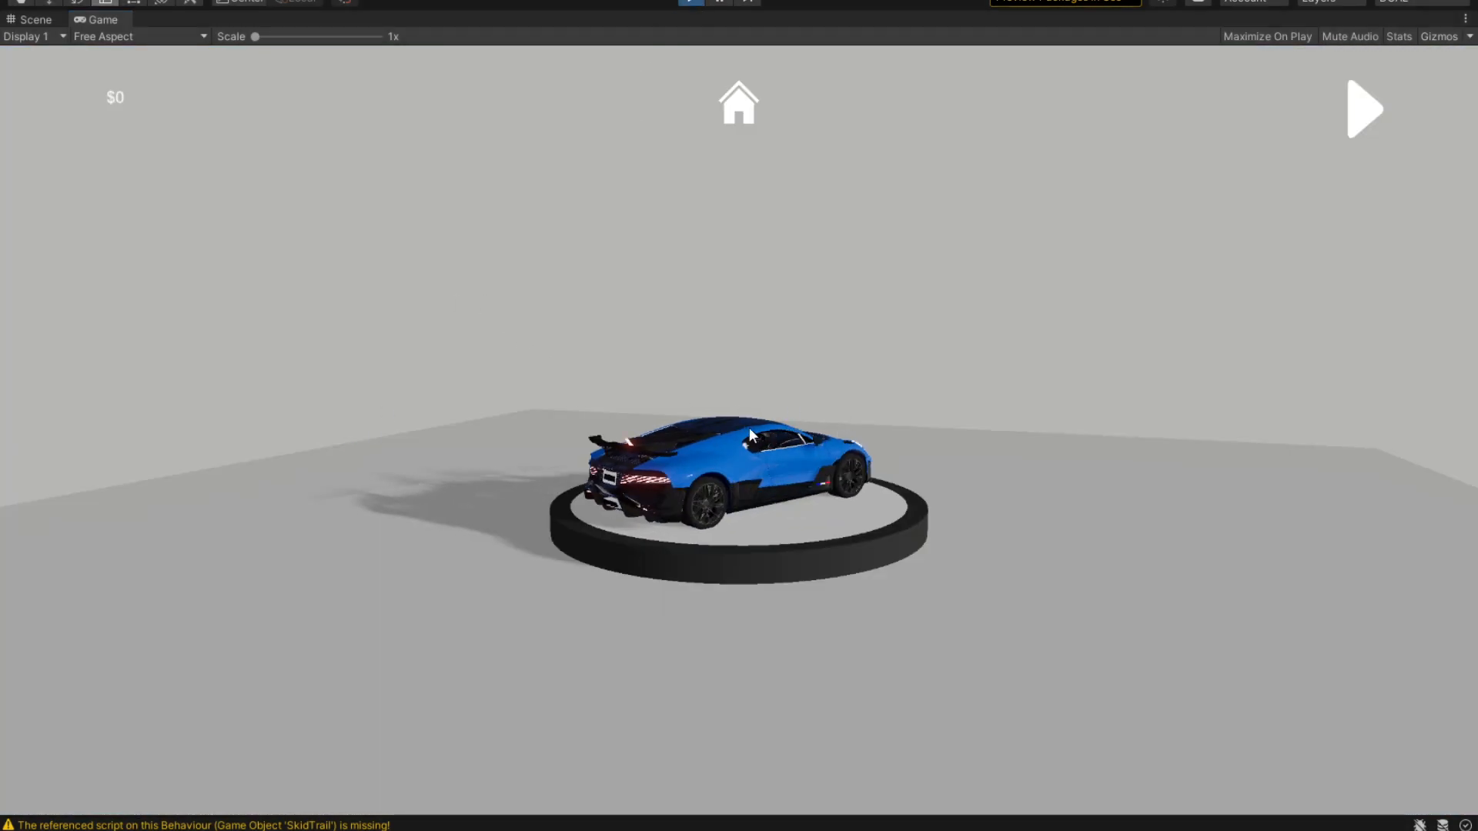
# - Stop play mode so the Almora scene's hierarchy with eventCanvas is editable
pyautogui.click(35, 18)
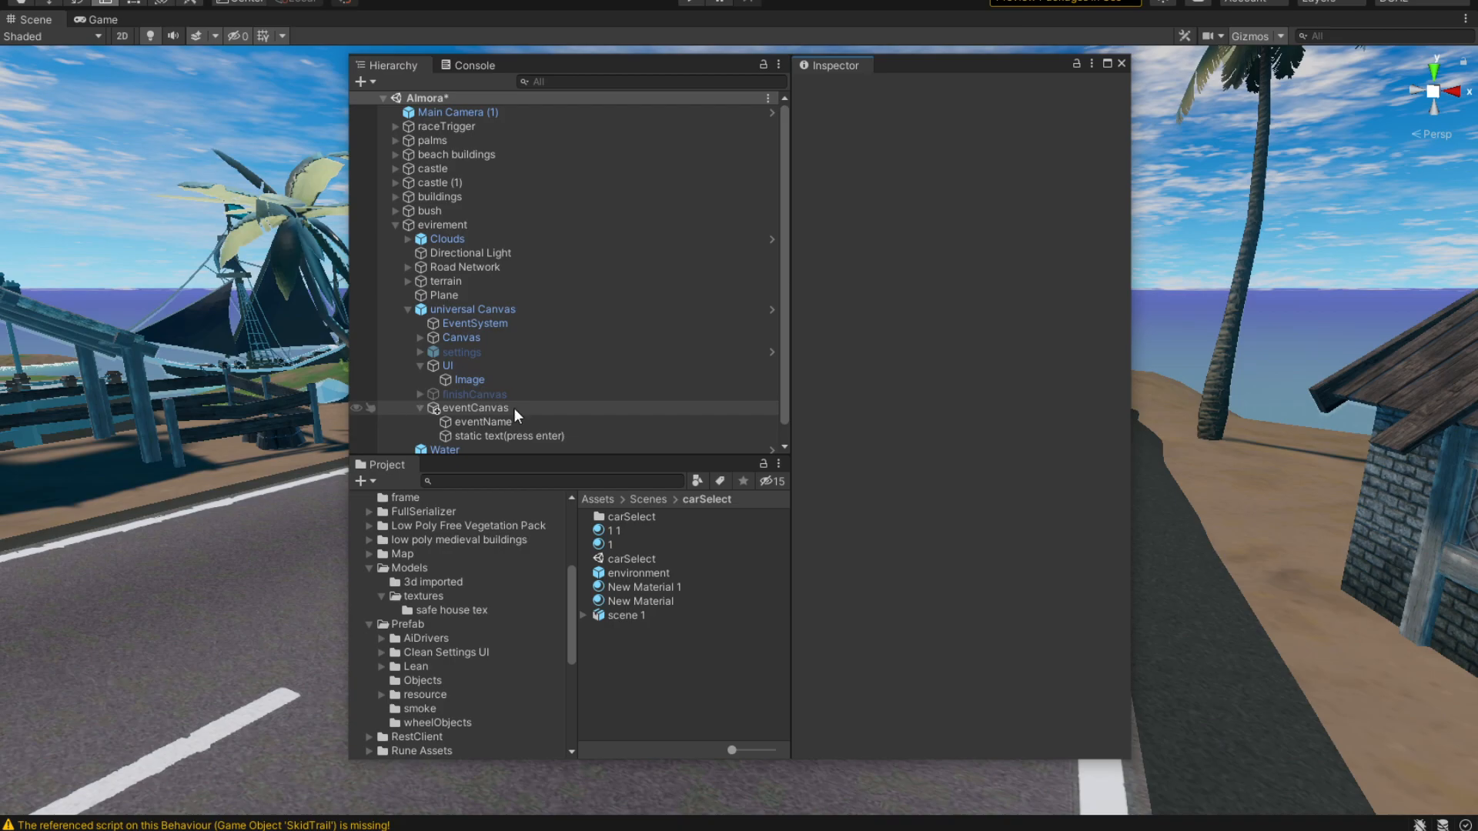
pyautogui.moveTo(498, 417)
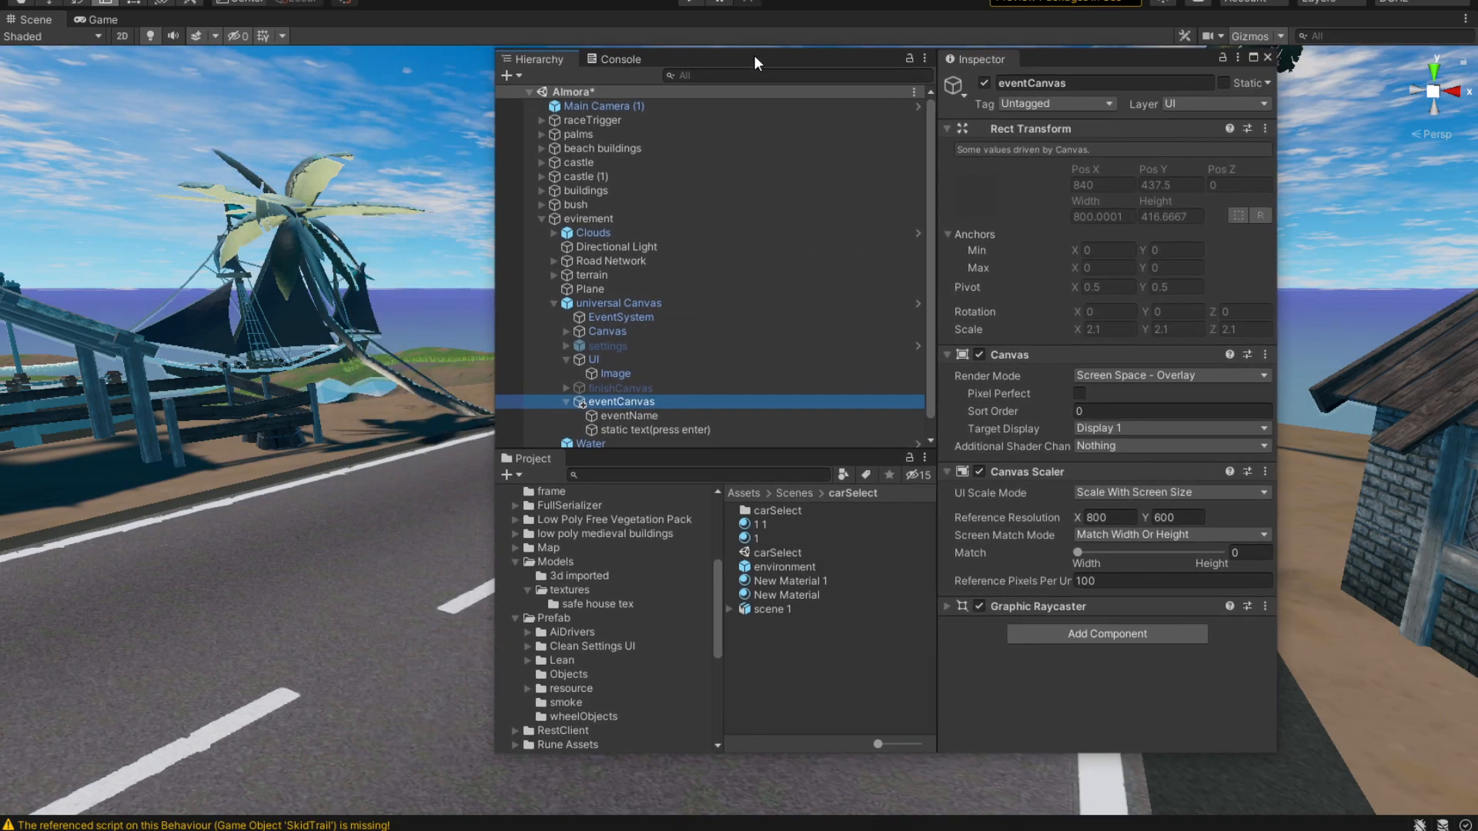
# - Inspect the fade Image, the press-enter hint text, then the universal Canvas's Game Manager with eventCanvas assigned
pyautogui.click(614, 356)
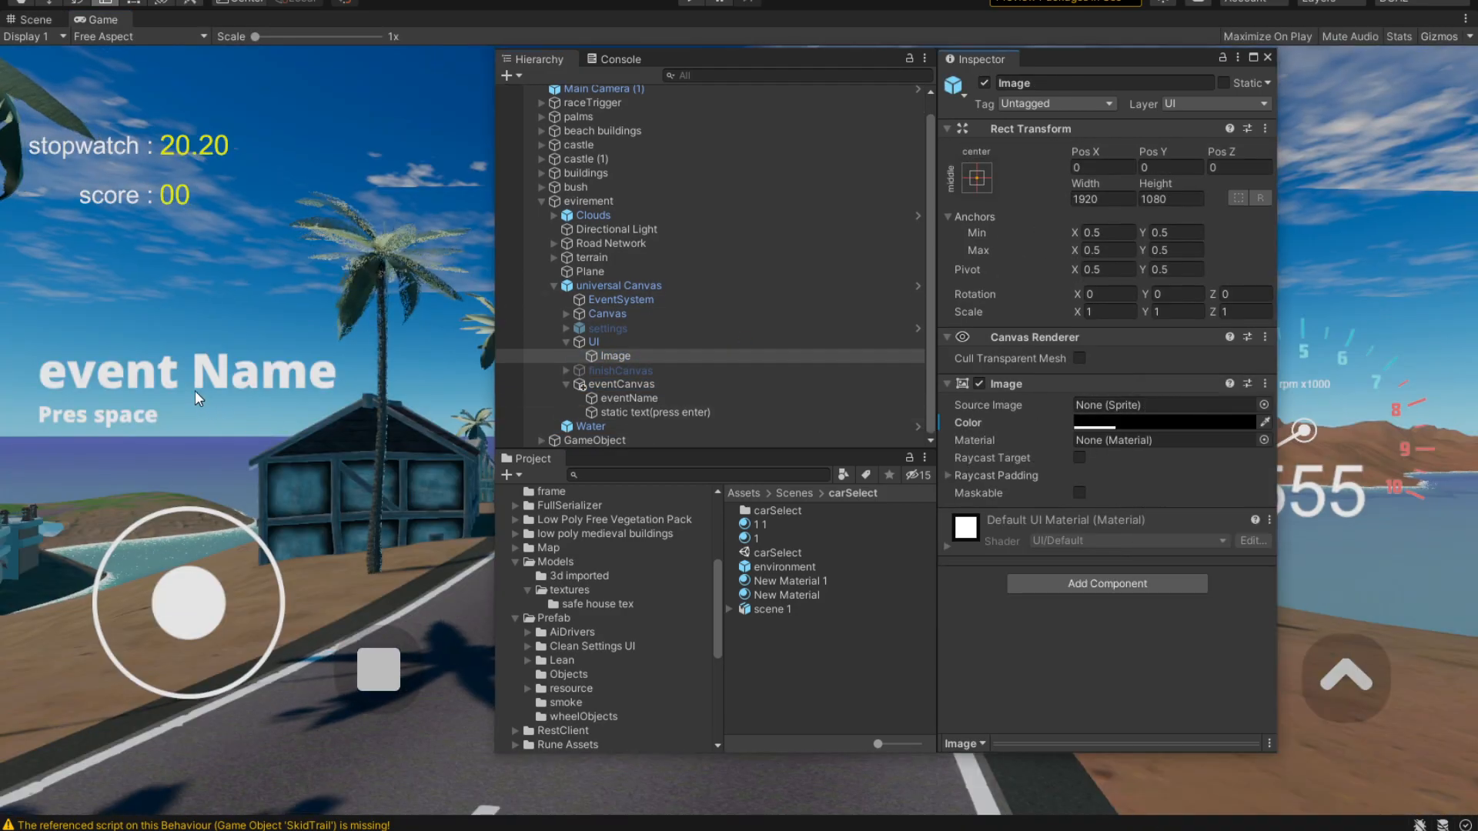
pyautogui.moveTo(625, 398)
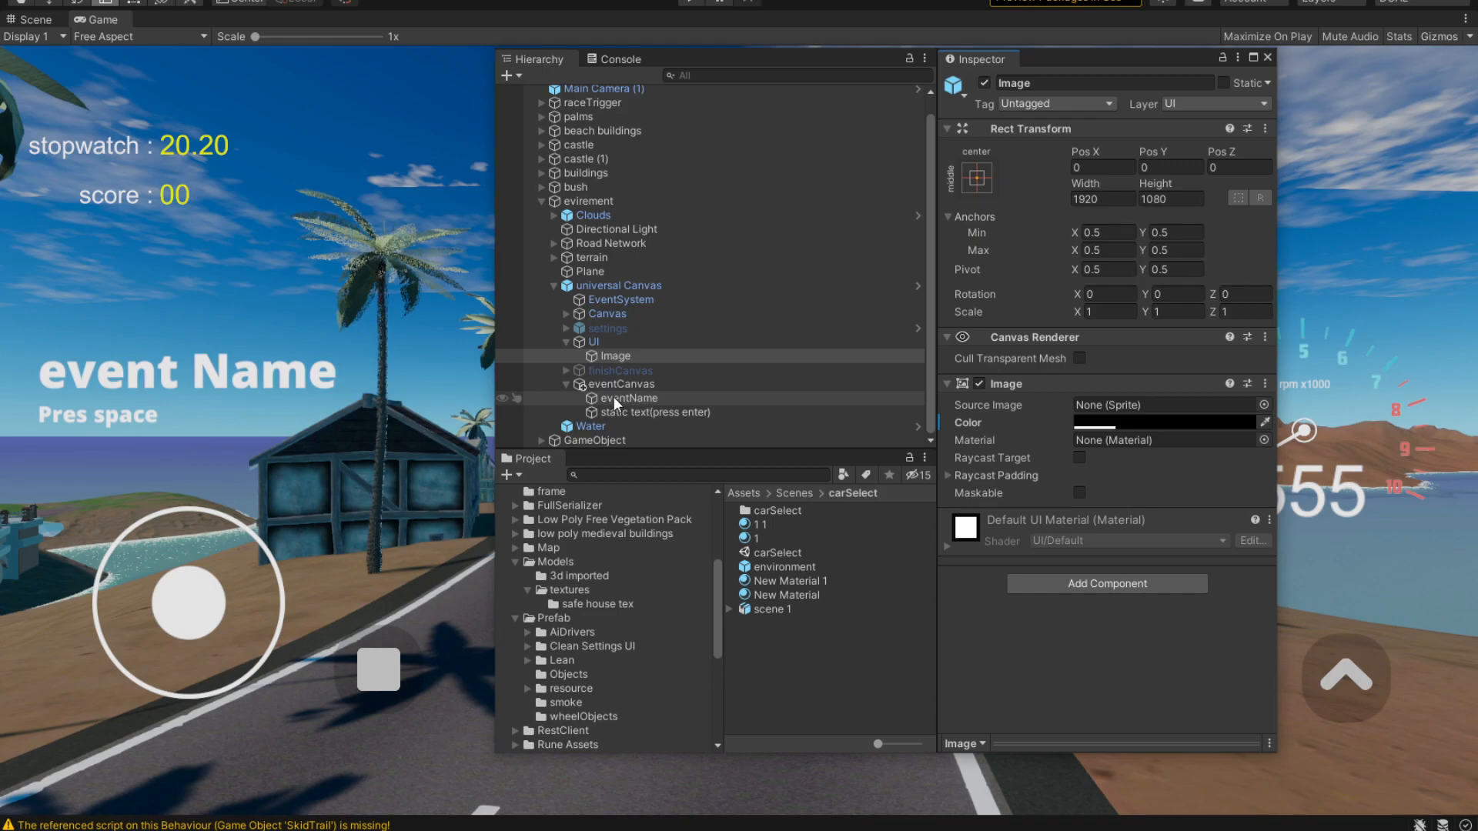
pyautogui.click(658, 413)
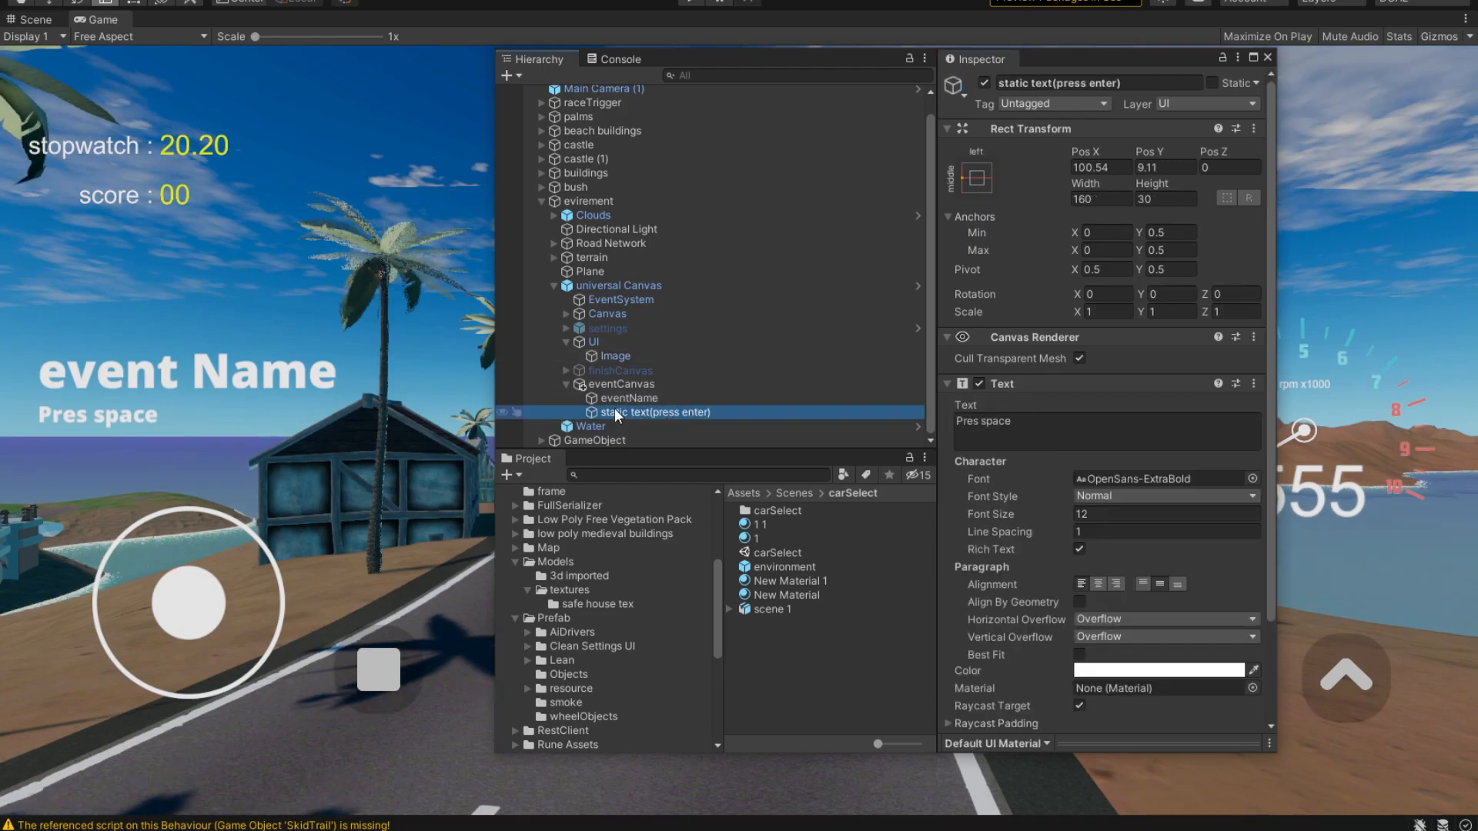
pyautogui.moveTo(708, 421)
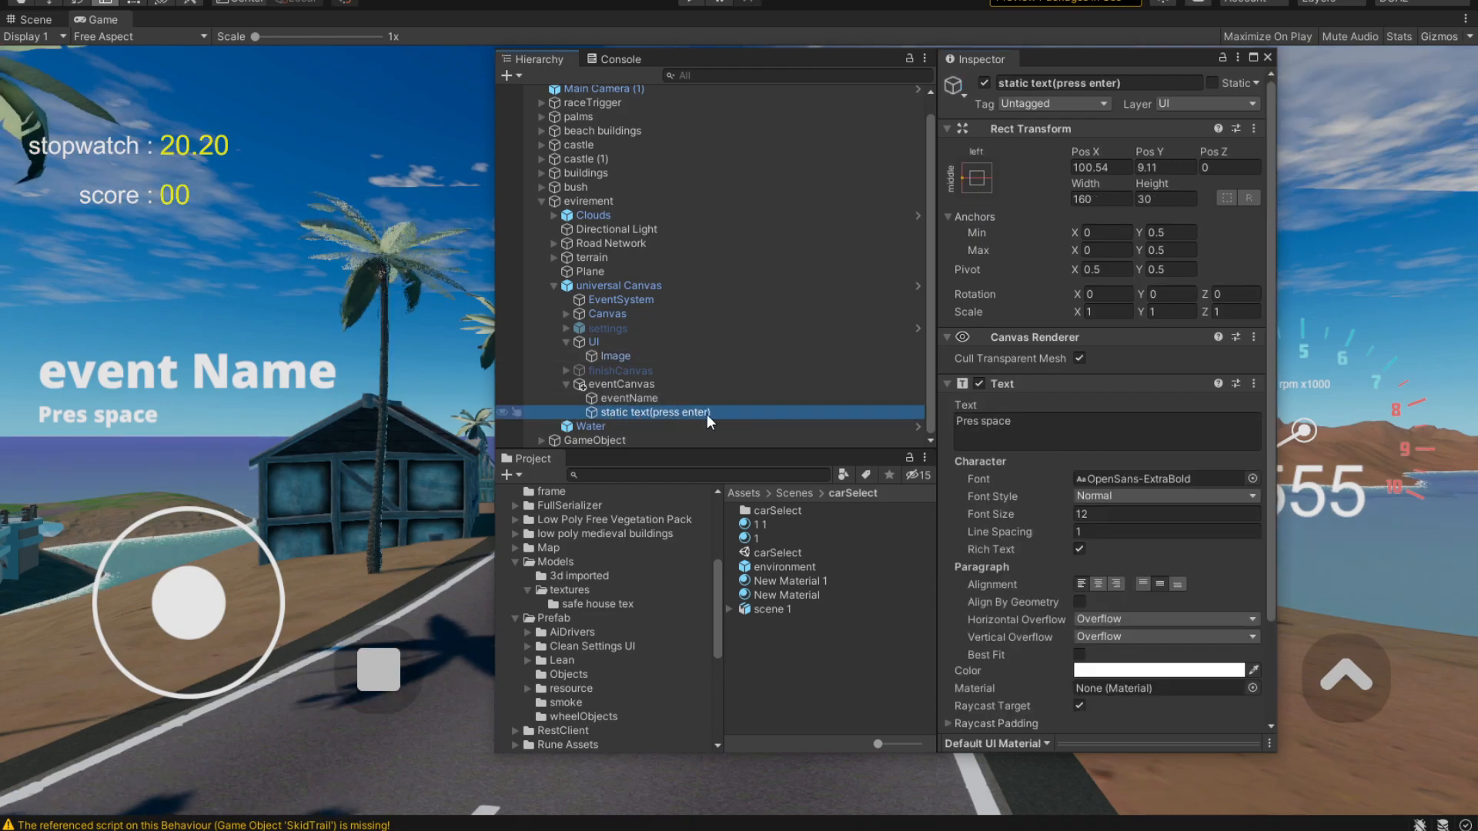
pyautogui.moveTo(682, 419)
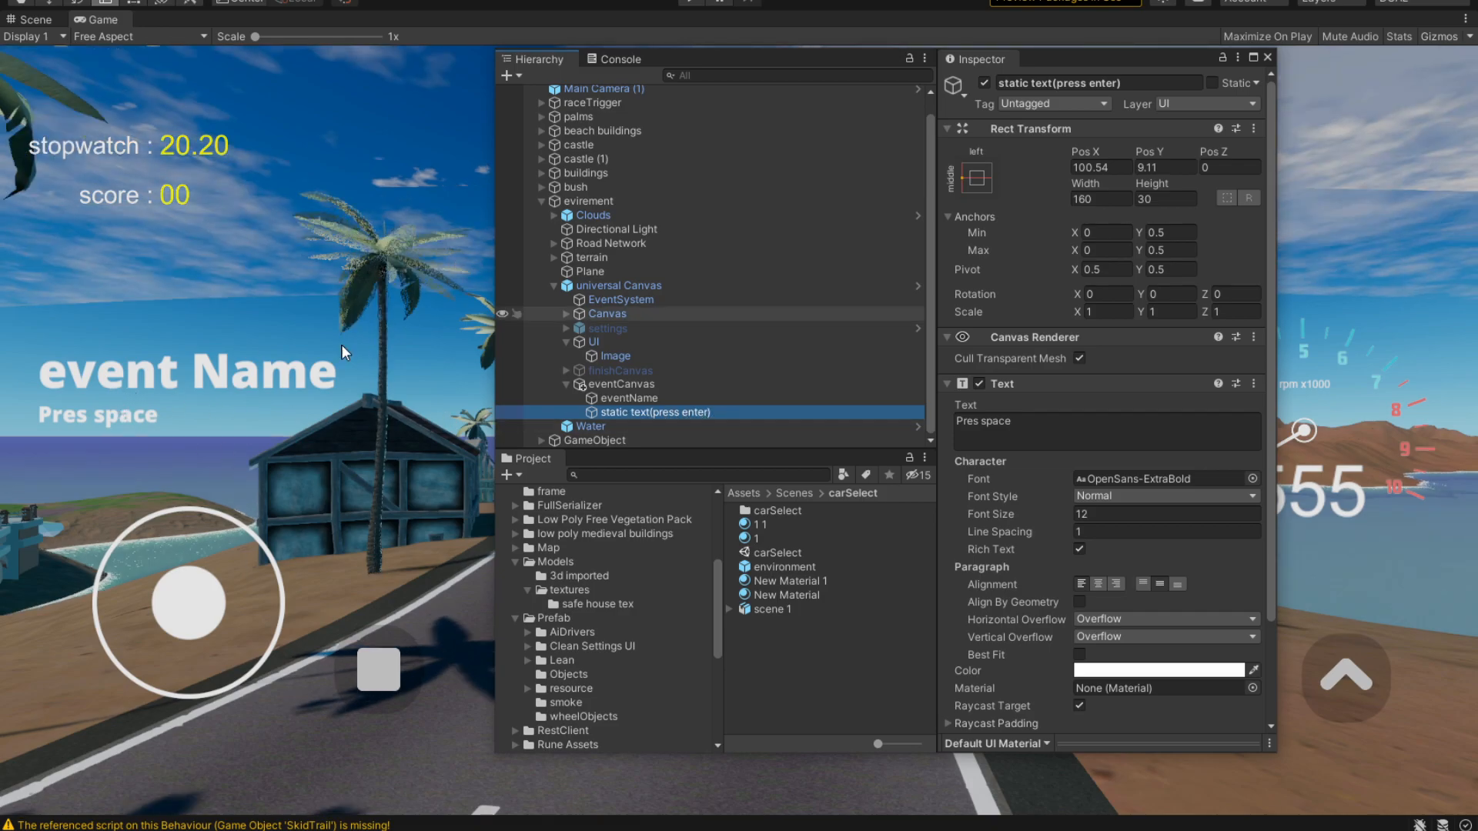
pyautogui.moveTo(162, 400)
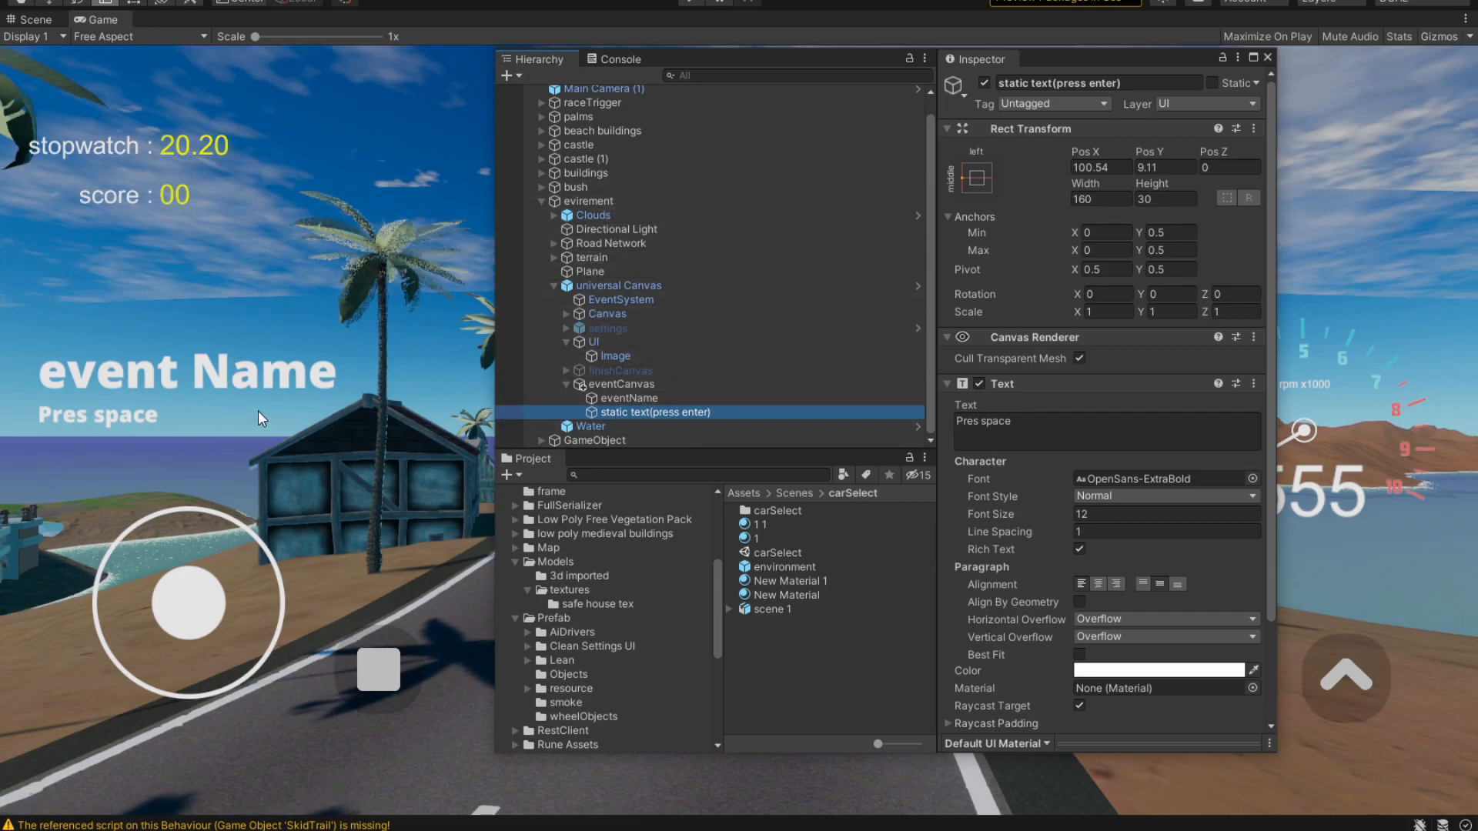
pyautogui.click(619, 286)
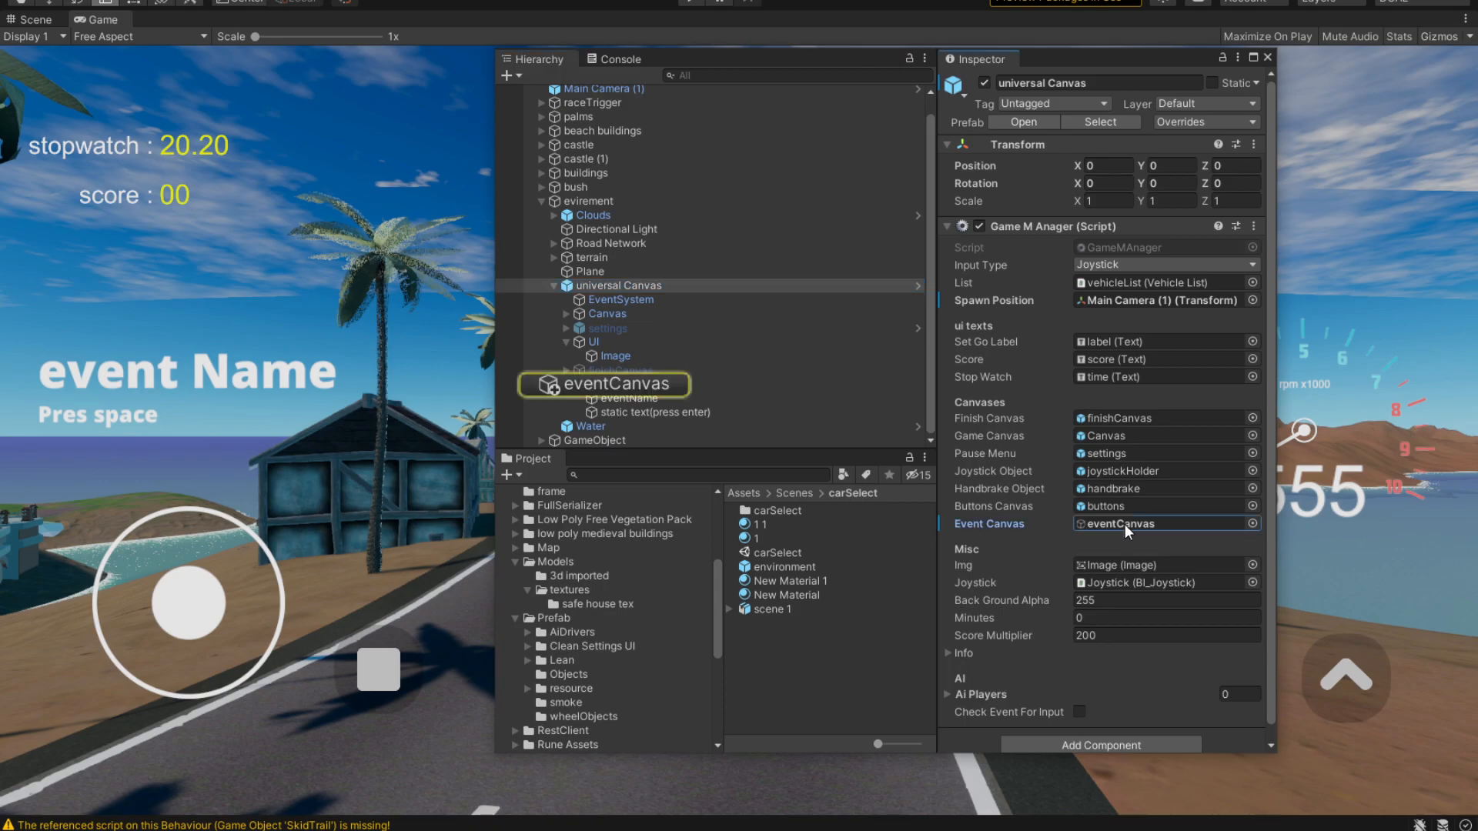
# - Launch GameMAnager.cs in the code editor from its script component
pyautogui.click(617, 385)
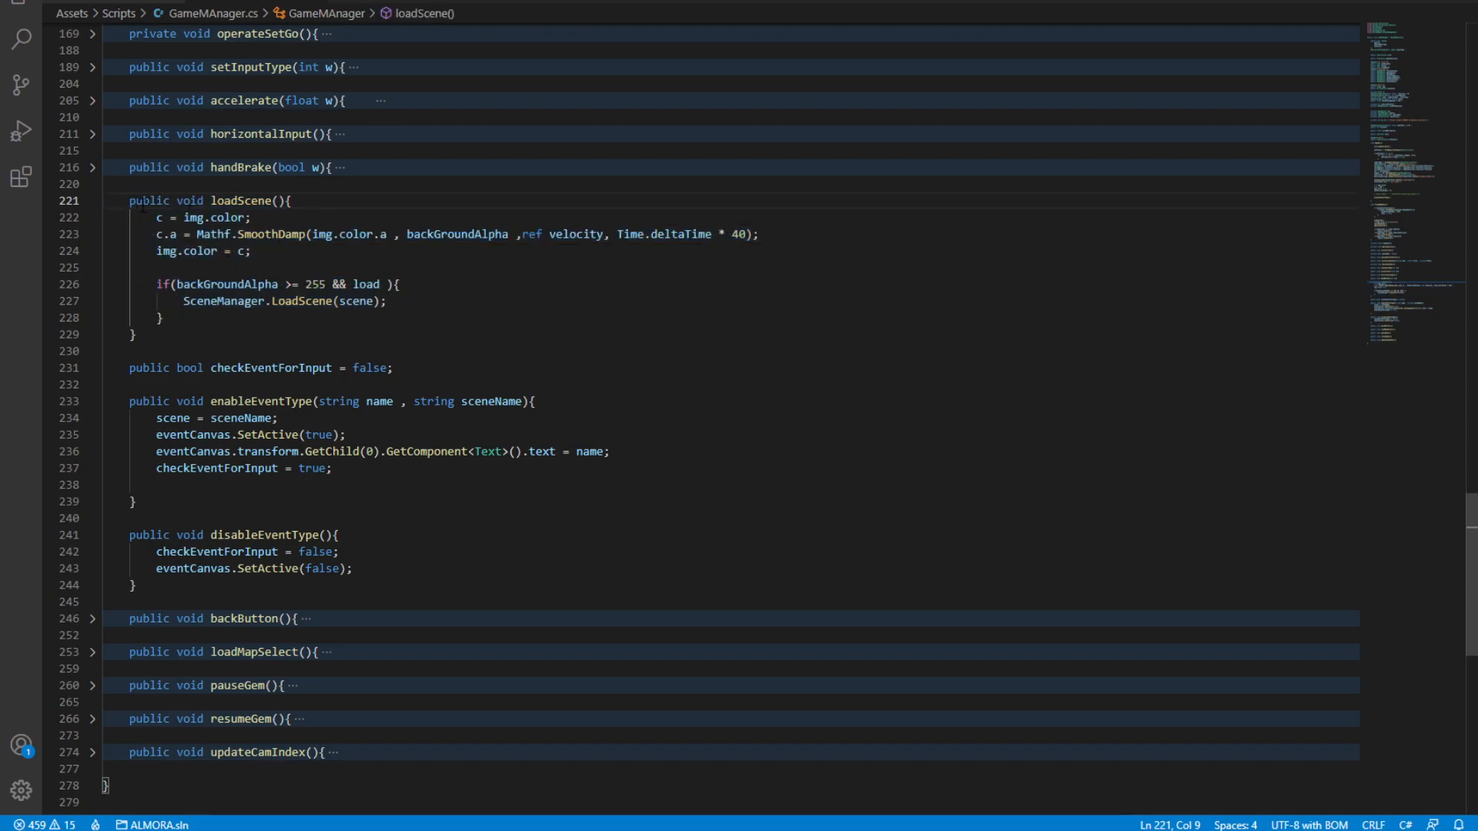
pyautogui.click(93, 200)
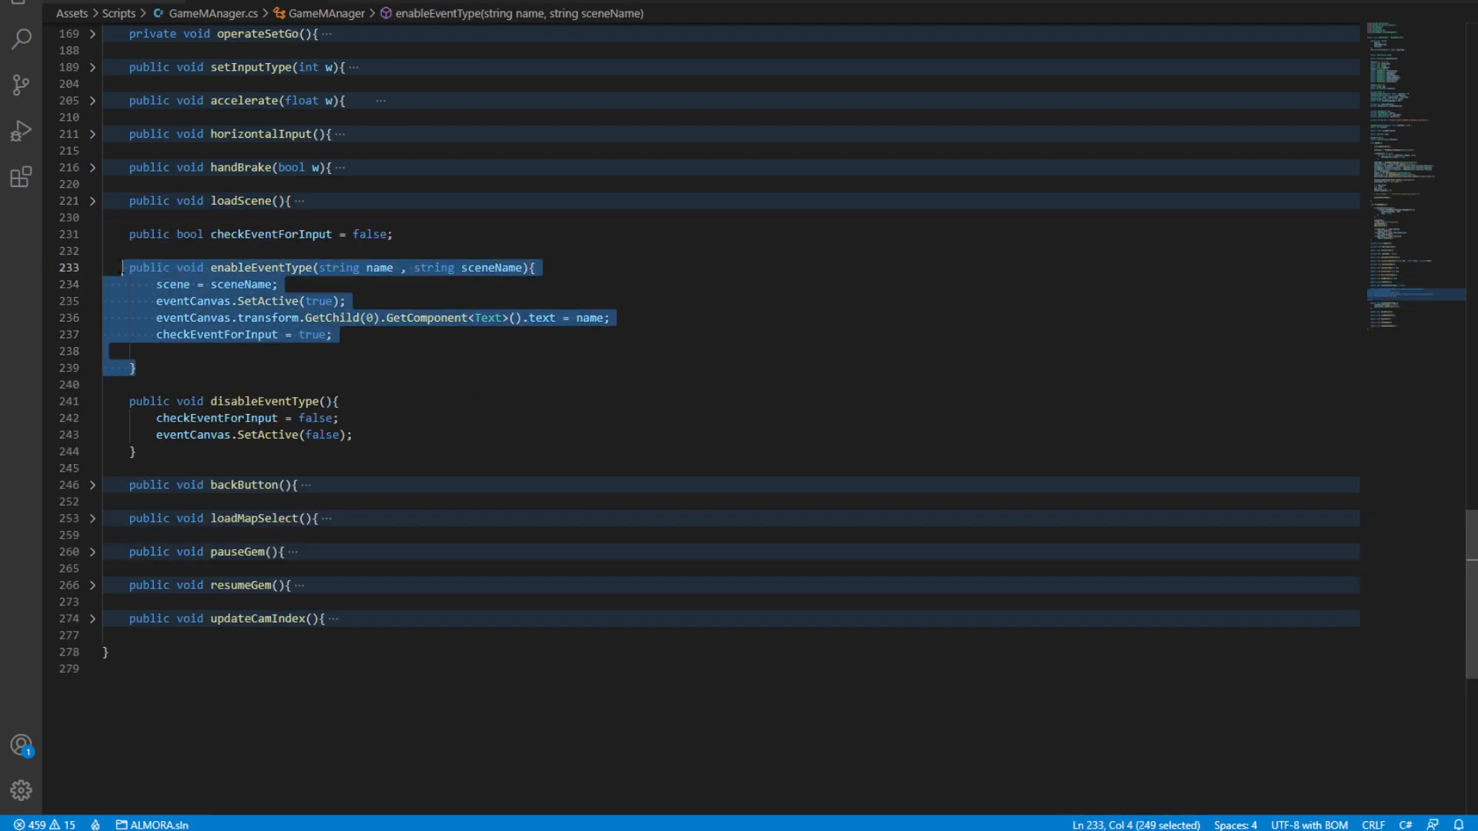
pyautogui.doubleClick(263, 268)
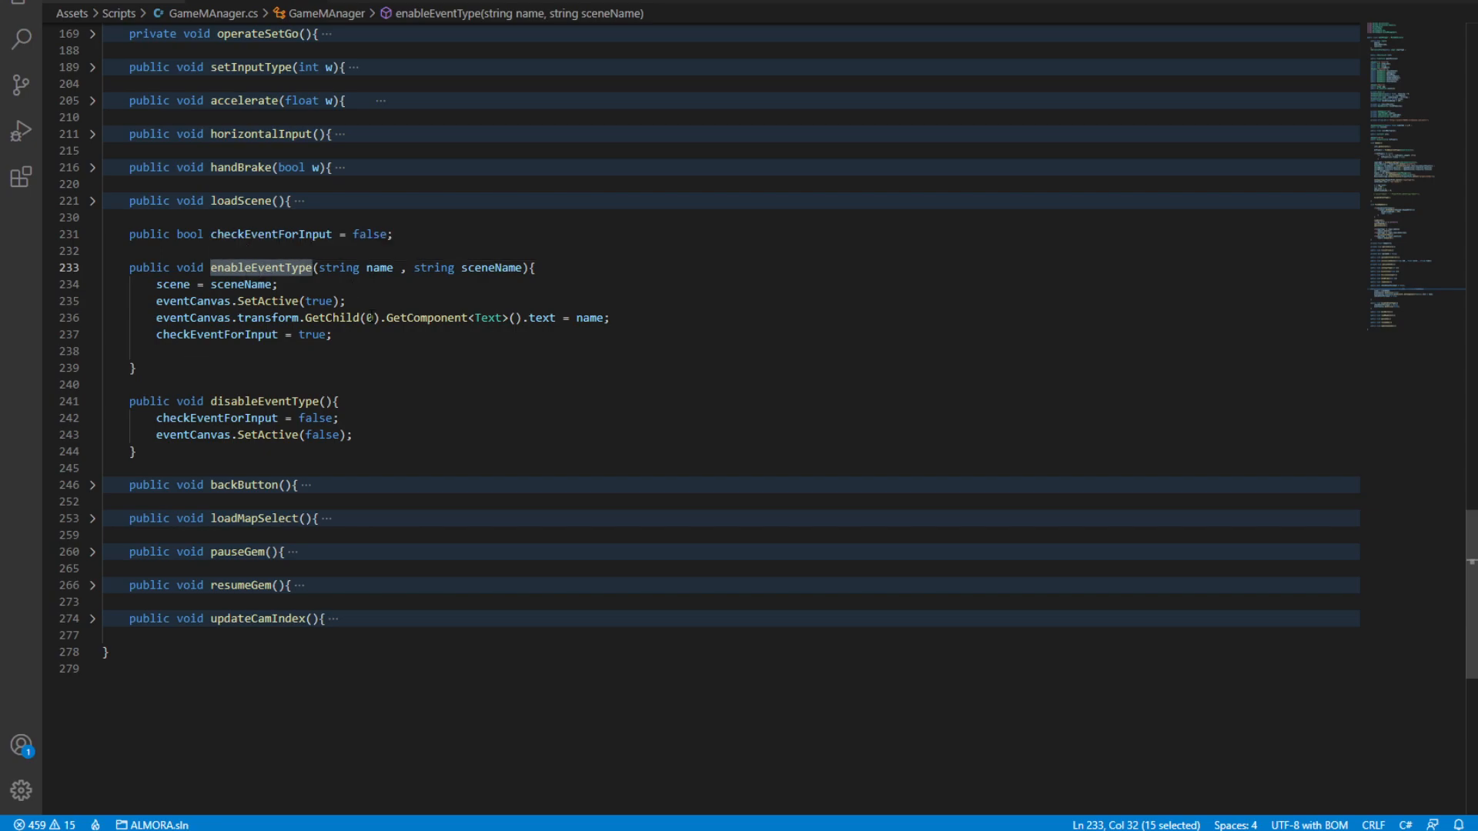
pyautogui.press('Ctrl+f')
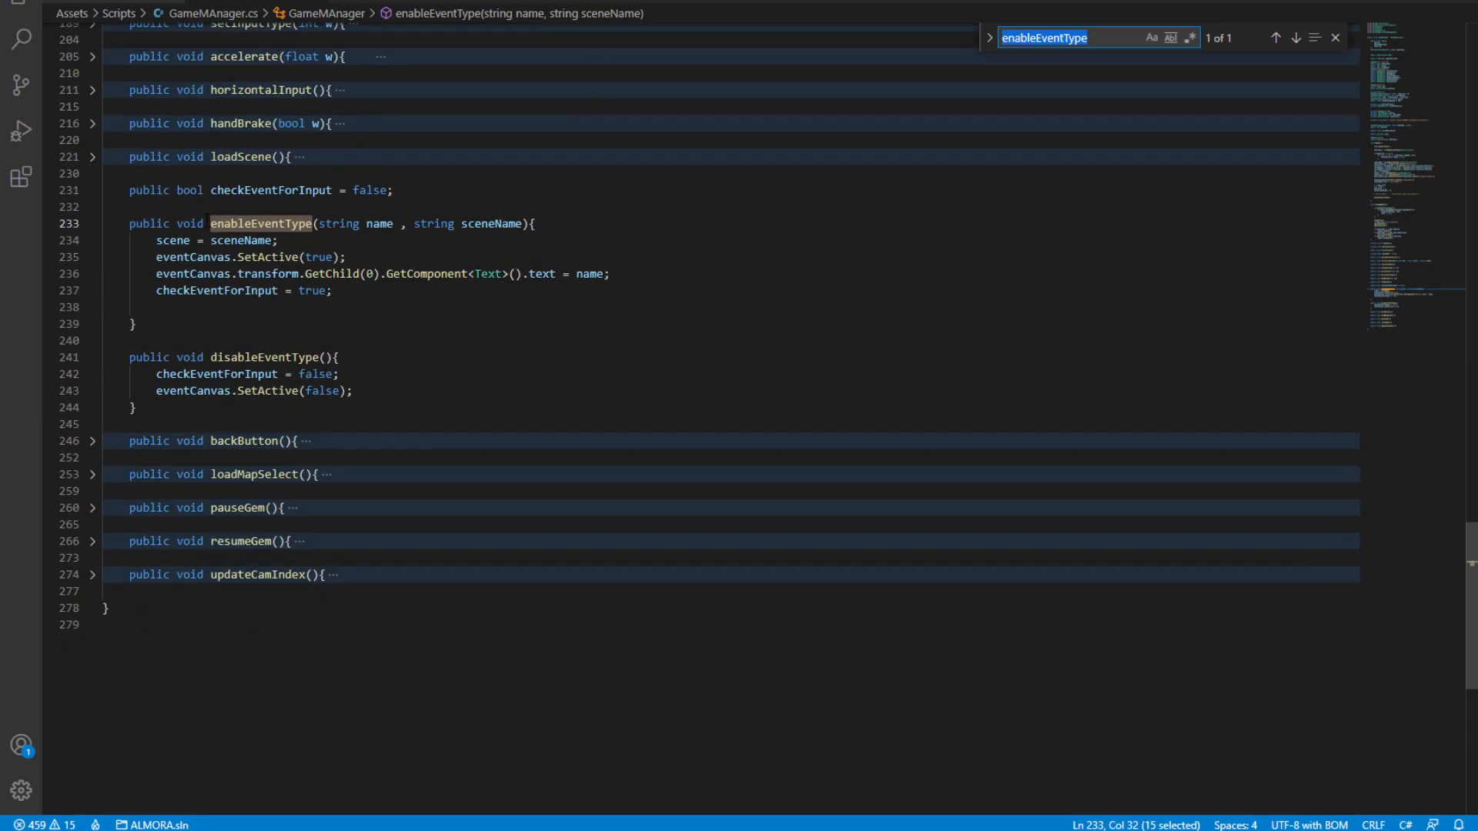
pyautogui.scroll(3)
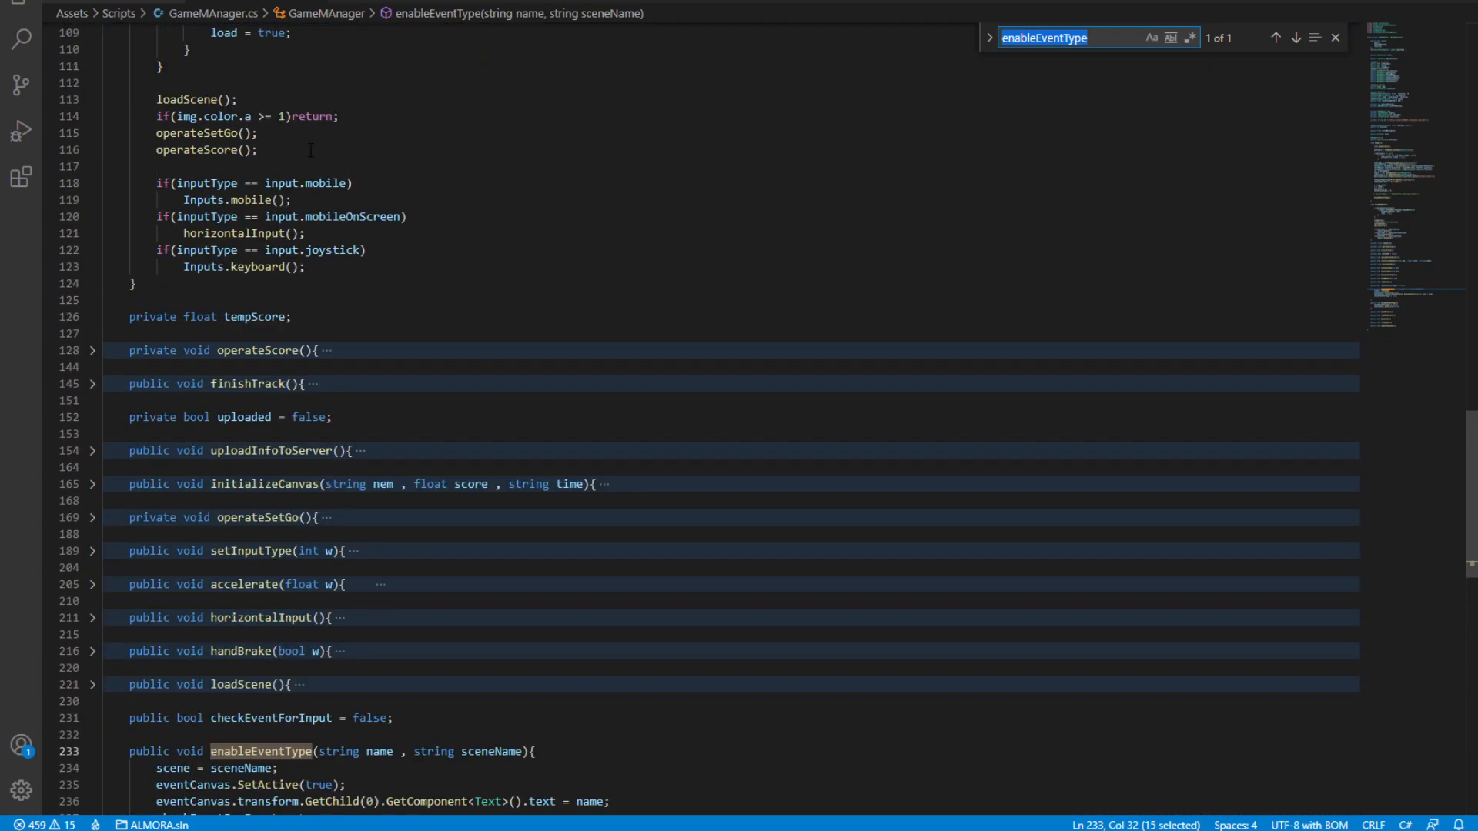
pyautogui.scroll(3)
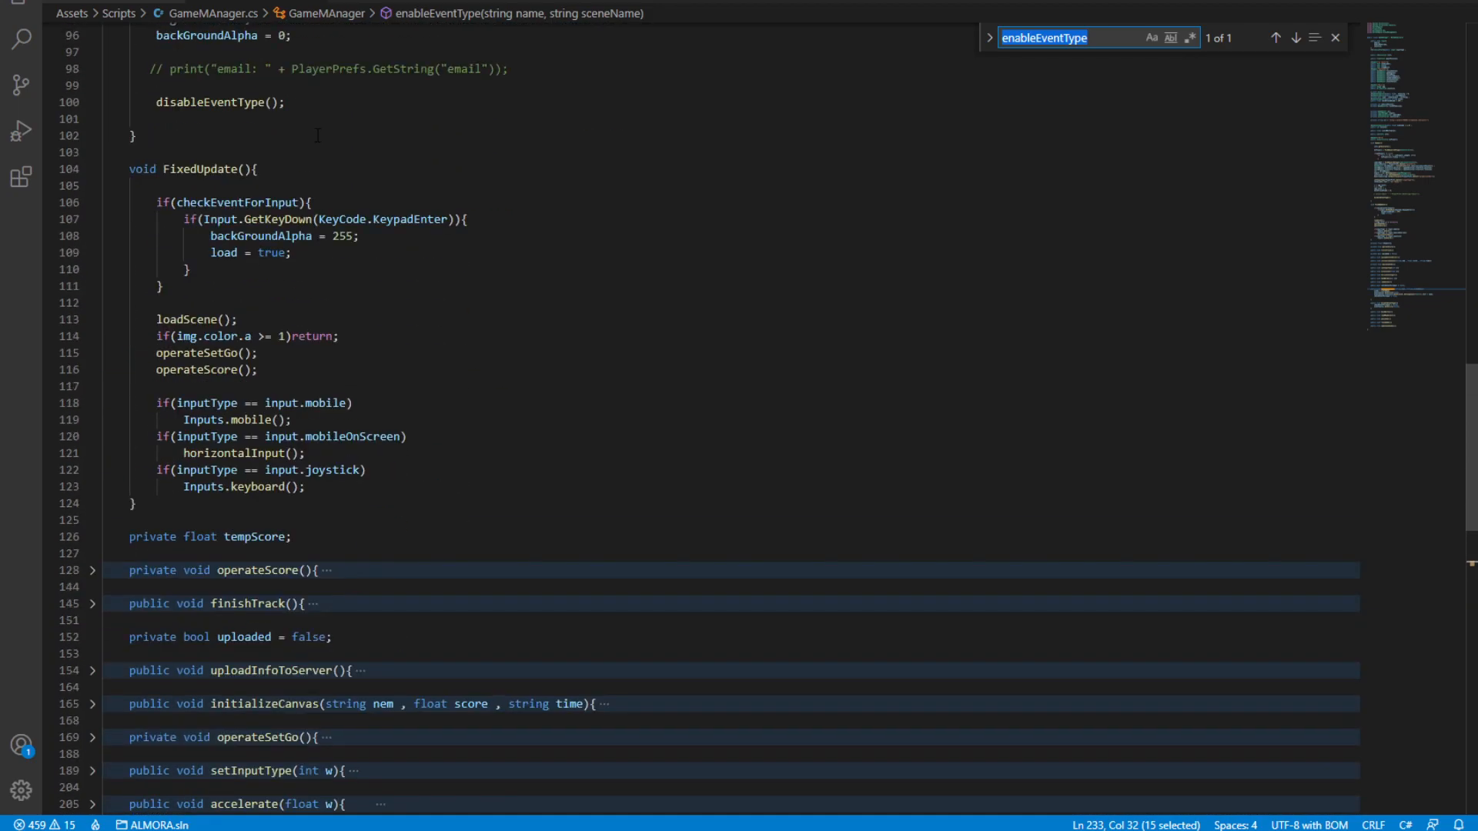
pyautogui.scroll(-3)
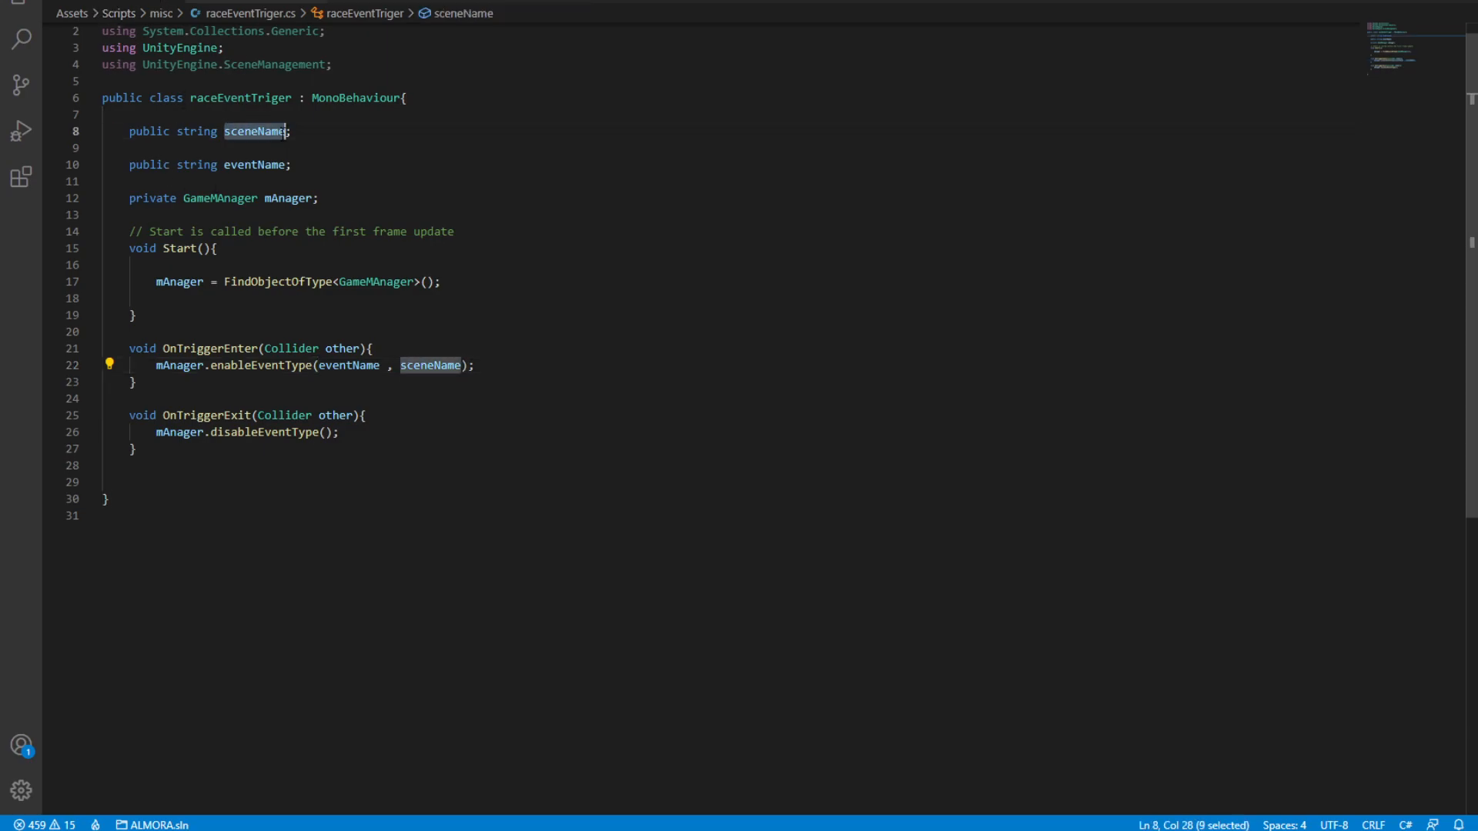
# - Review raceEventTriger.cs OnTriggerEnter and OnTriggerExit handlers, then return to Unity
pyautogui.click(132, 214)
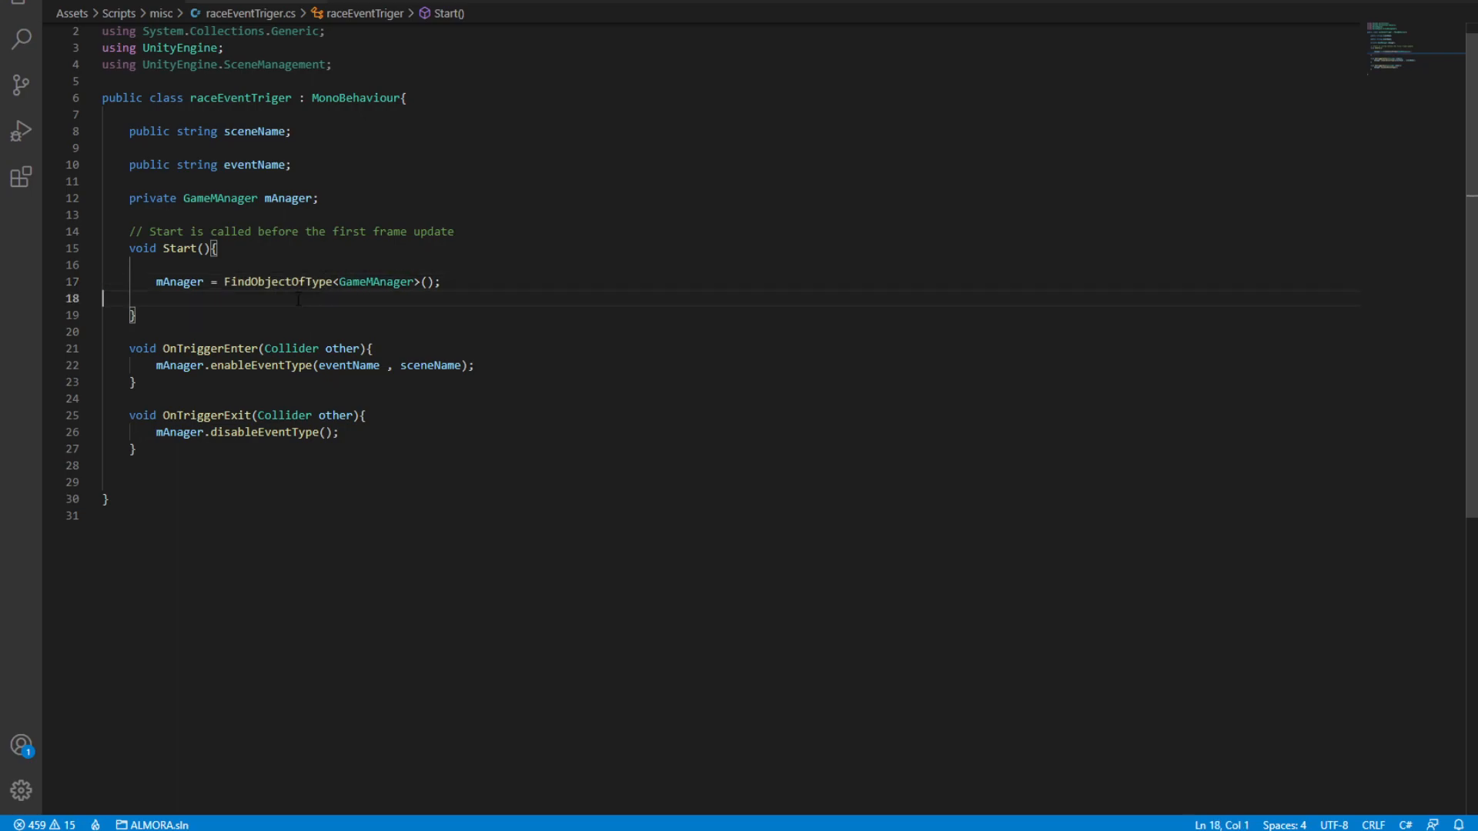
pyautogui.doubleClick(276, 280)
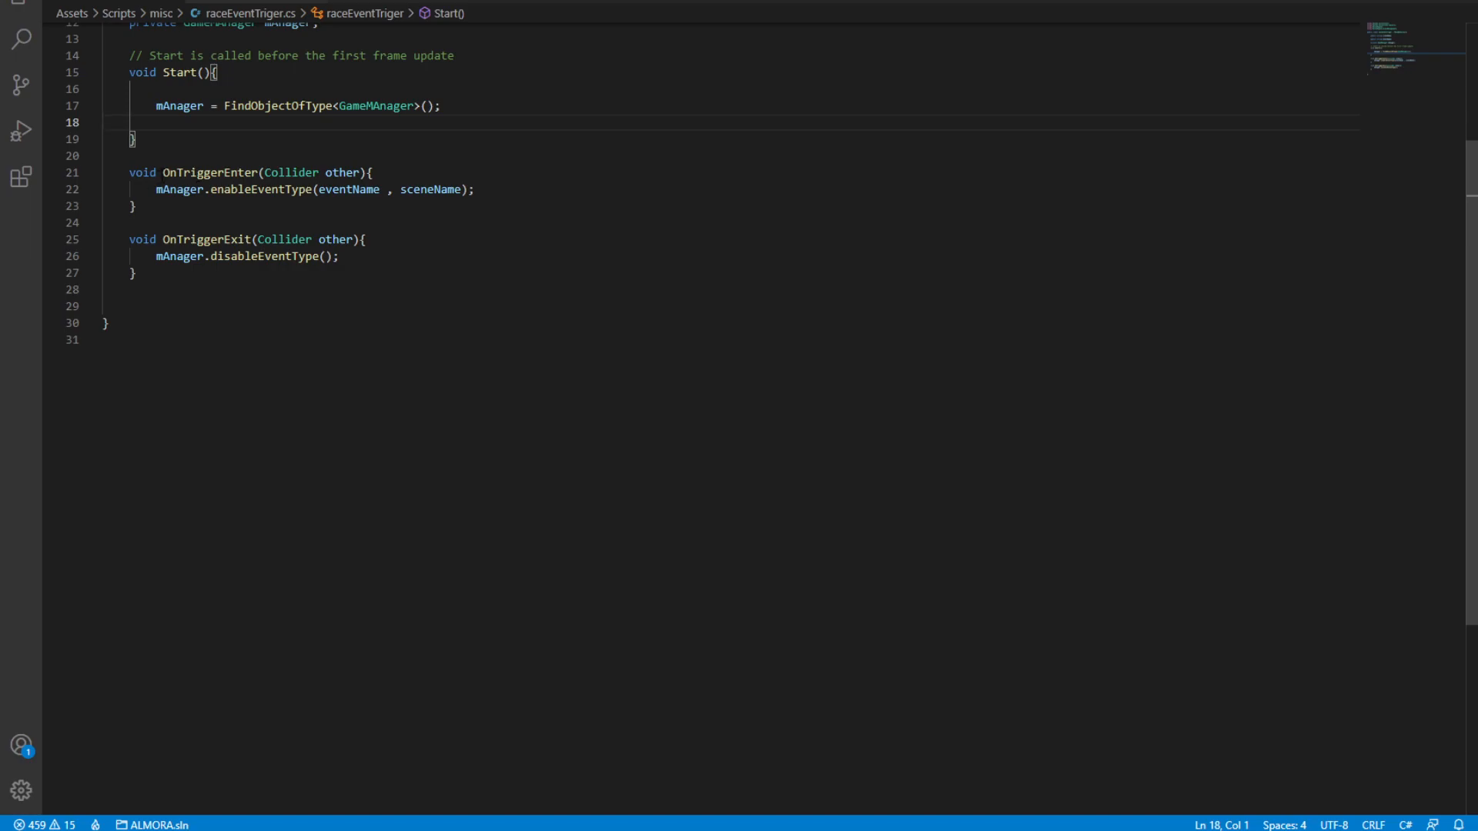
pyautogui.doubleClick(211, 171)
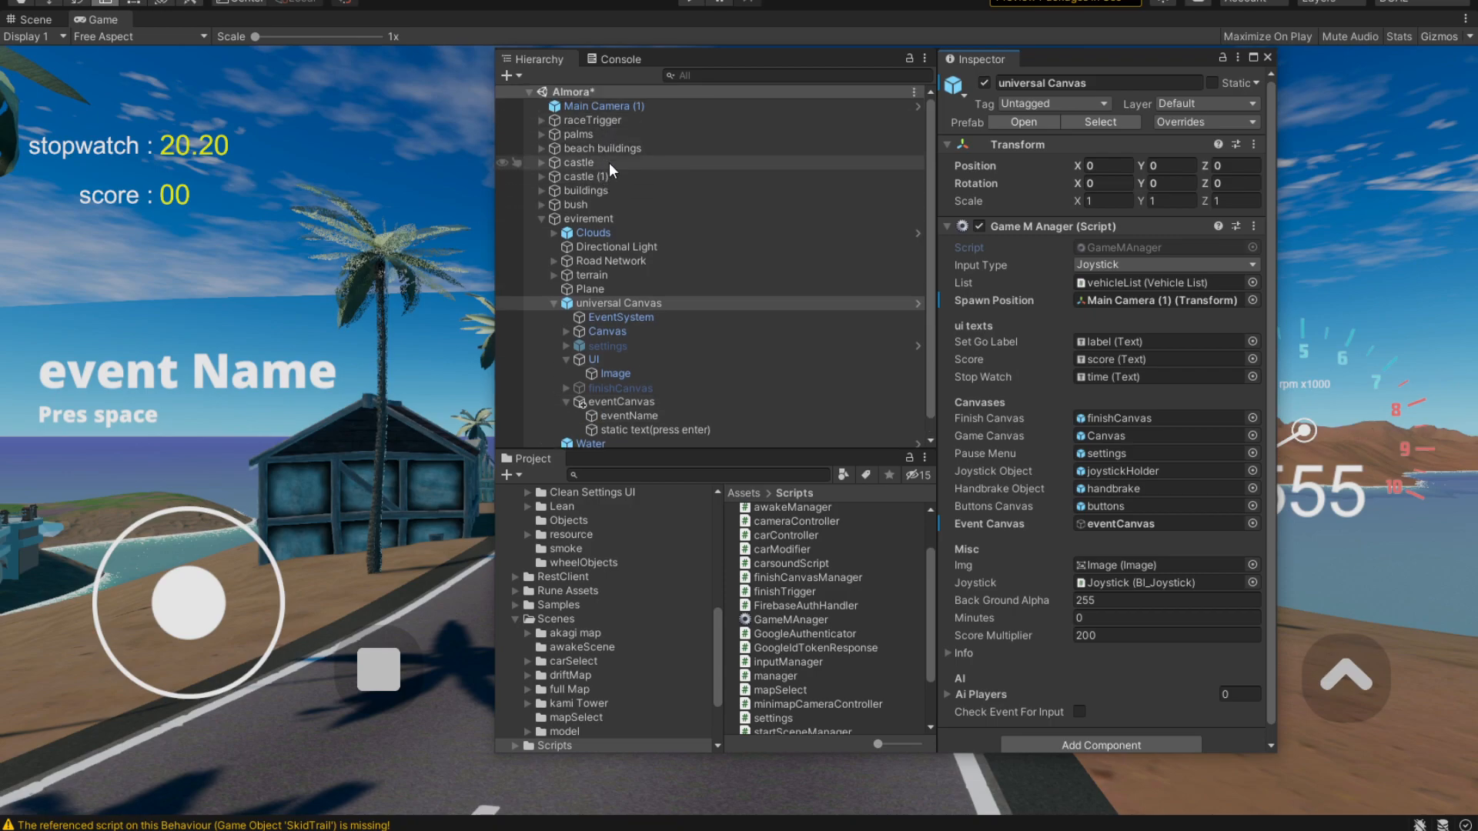
# - Inspect raceTrigger's Race Event Triger fields and its Sphere Collider trigger of radius 4.5
pyautogui.click(589, 120)
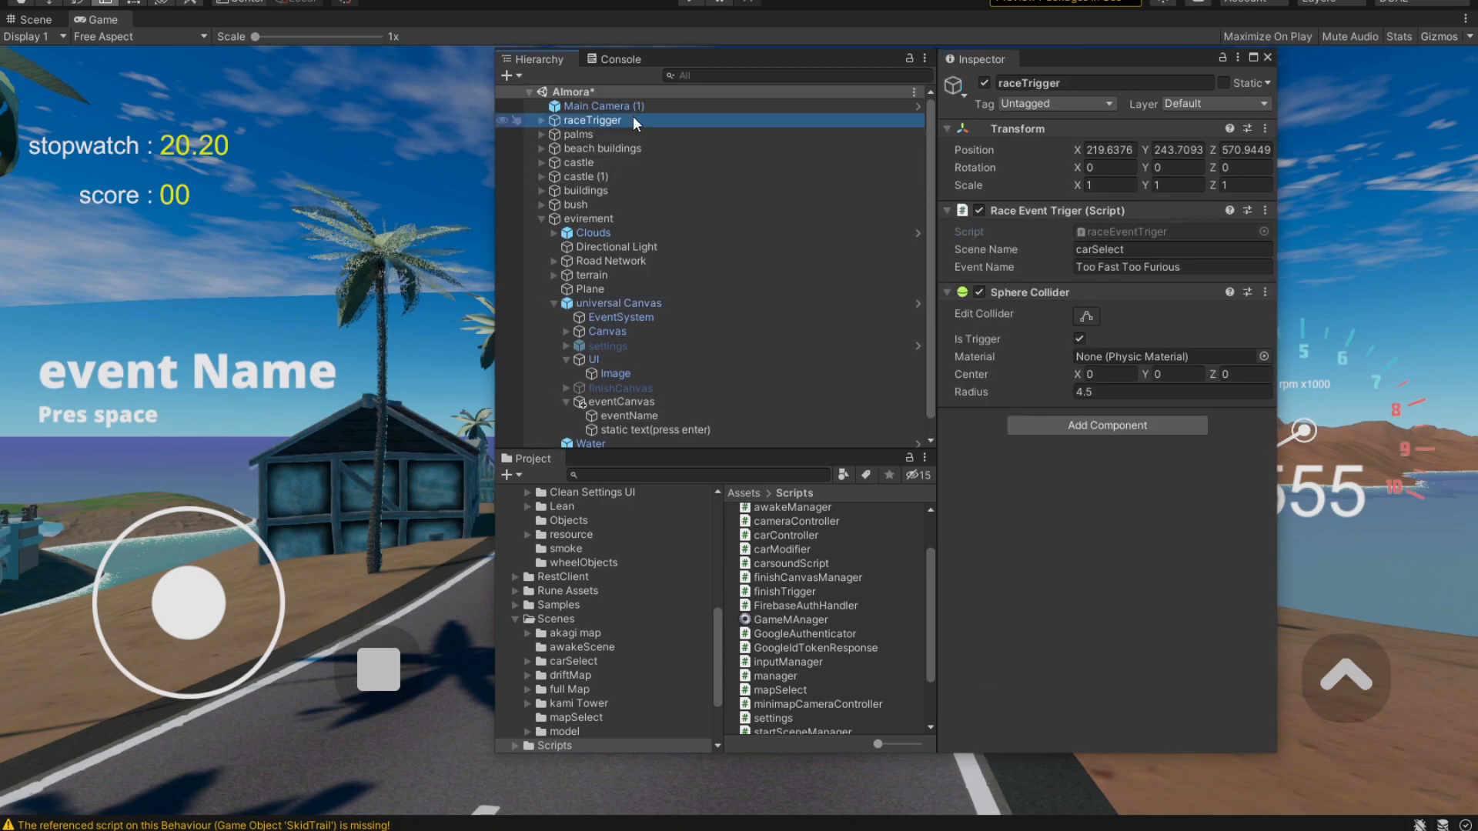
pyautogui.click(35, 18)
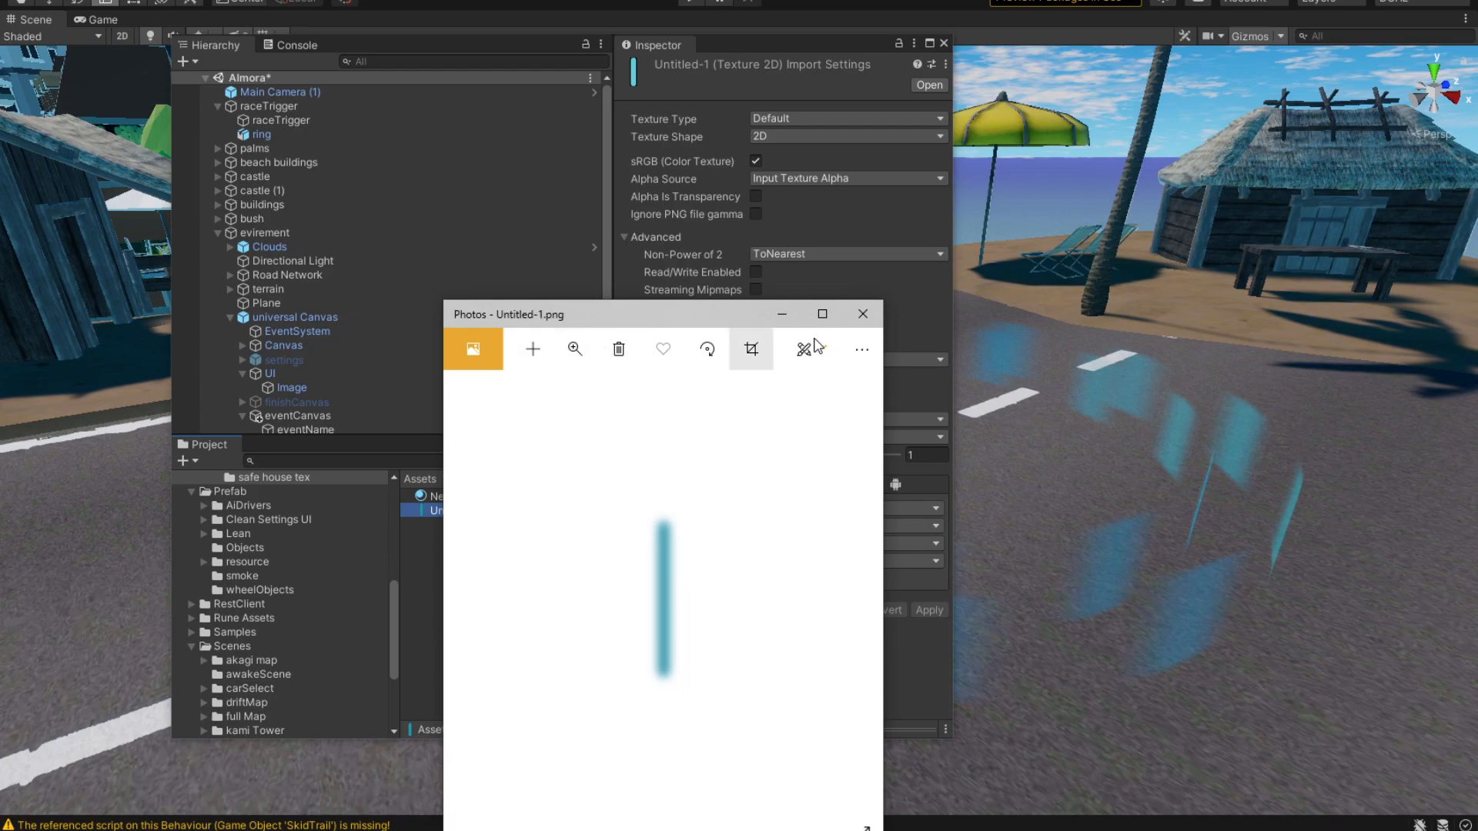
# - Close the Untitled-1 texture preview and check the Scene view shading mode dropdown
pyautogui.click(54, 35)
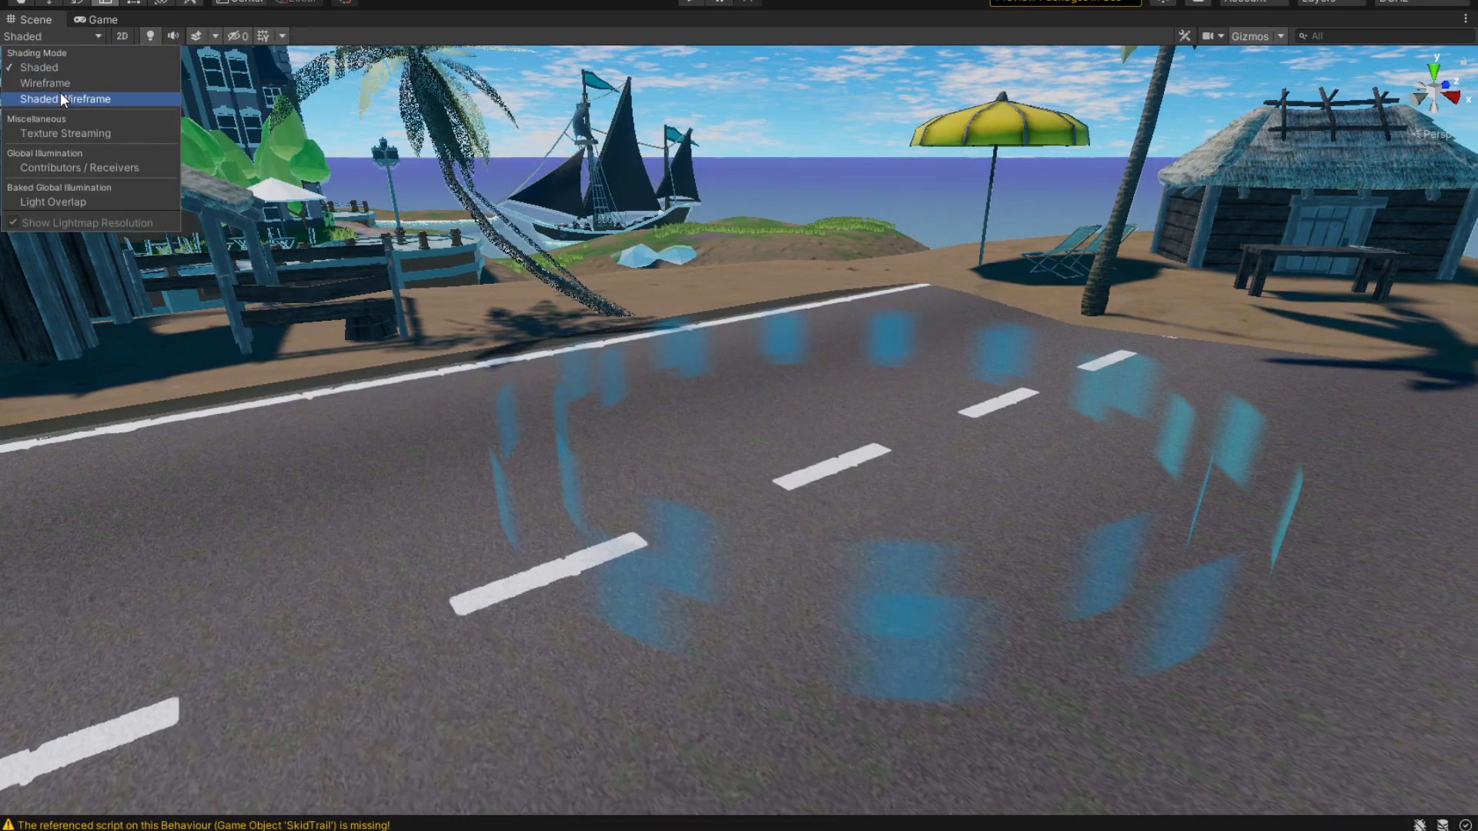
pyautogui.click(65, 98)
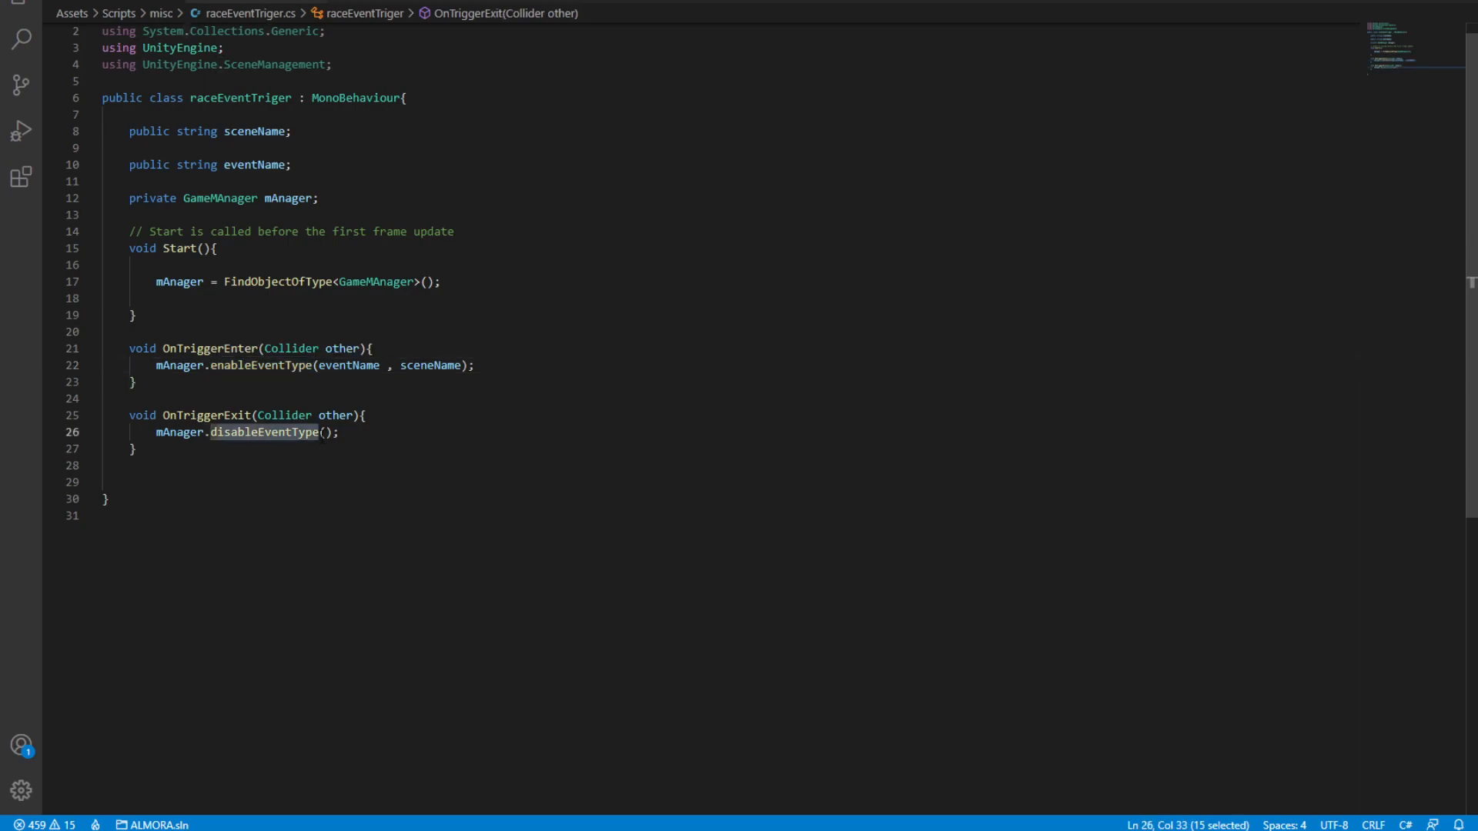
# - Trace enableEventType in GameMAnager.cs: its name parameter, the scene assignment and the eventCanvas child lookup
pyautogui.click(204, 414)
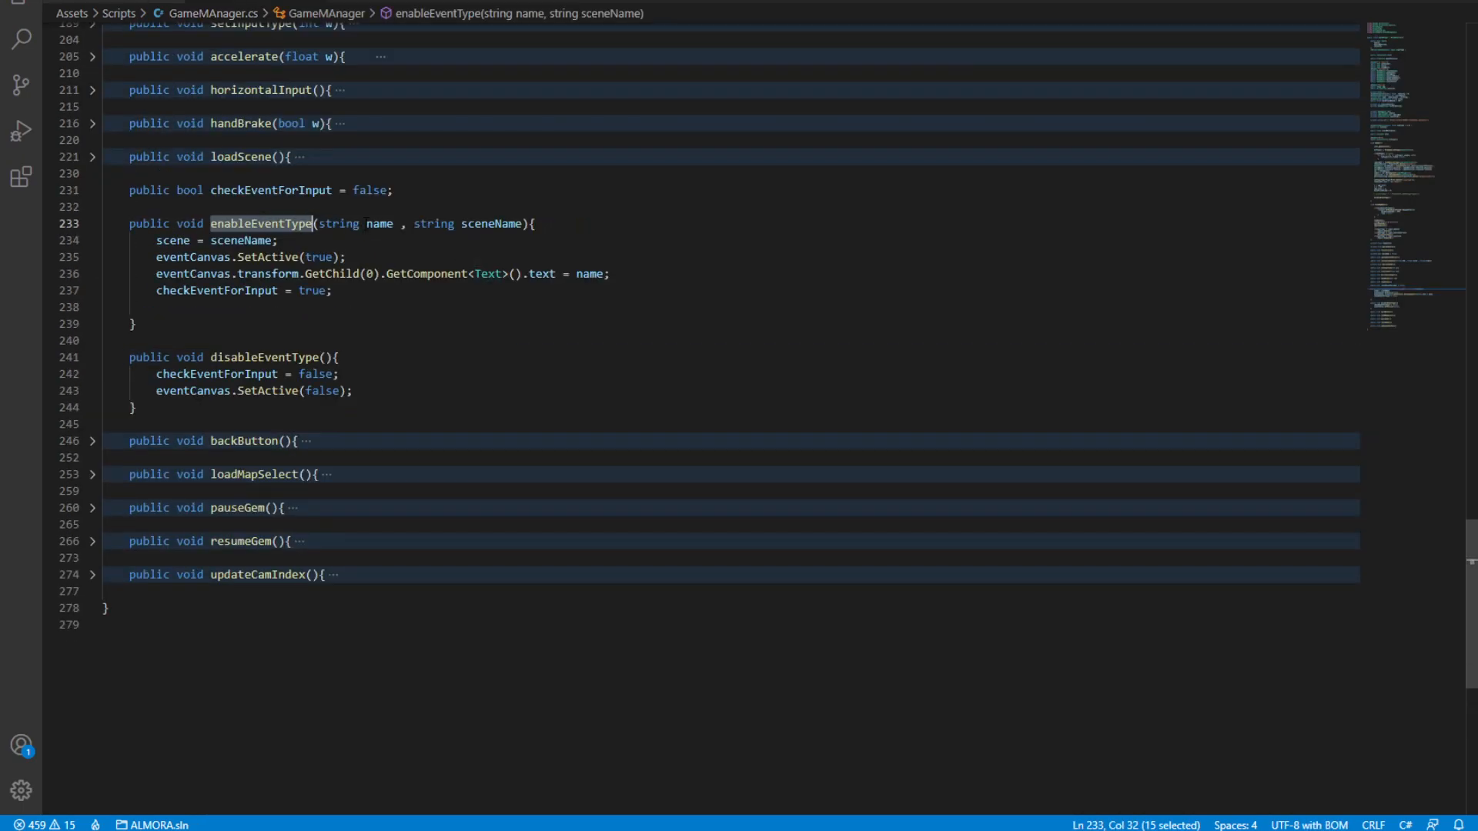
pyautogui.doubleClick(379, 224)
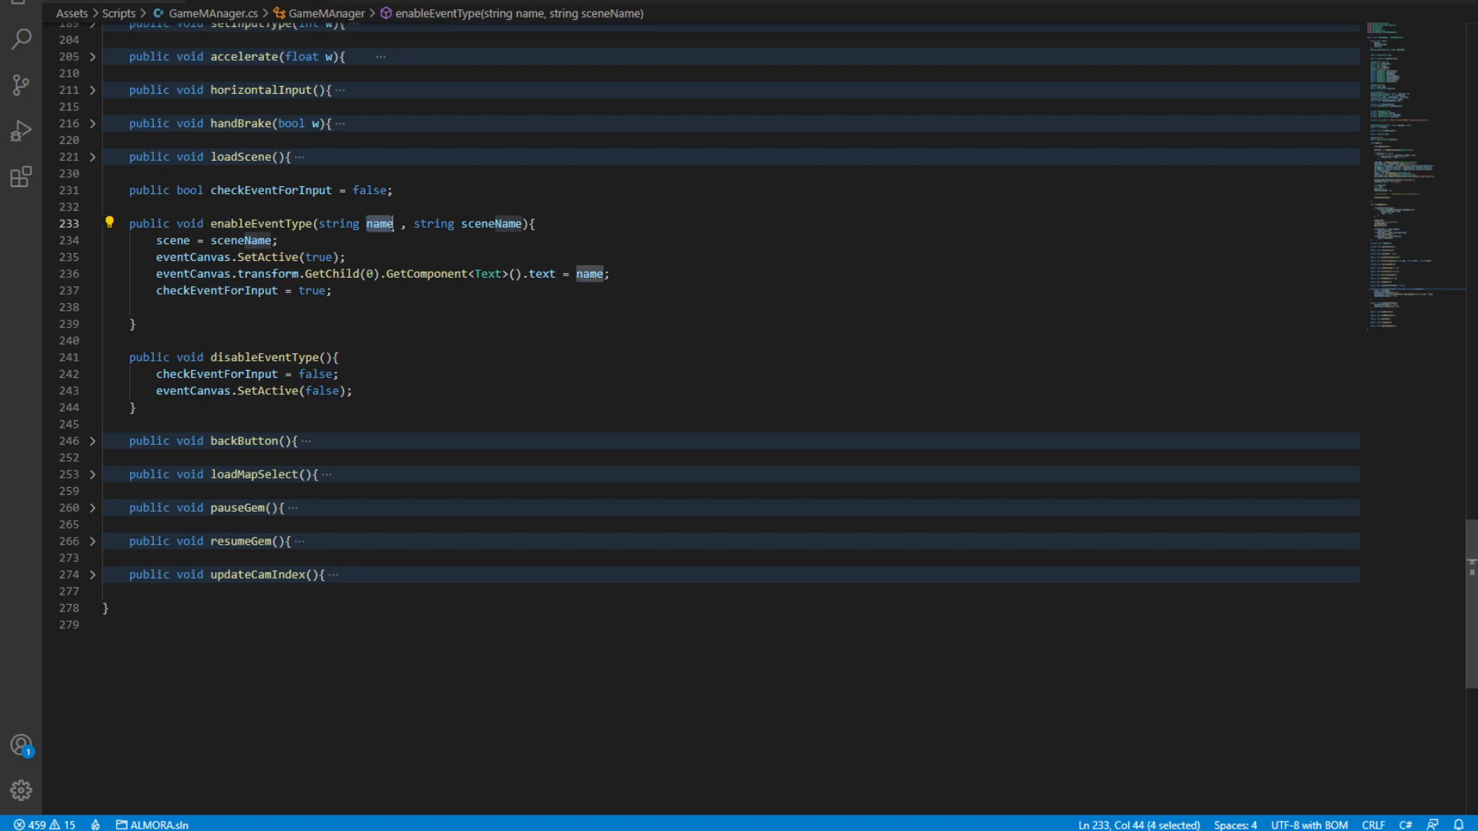
pyautogui.click(174, 240)
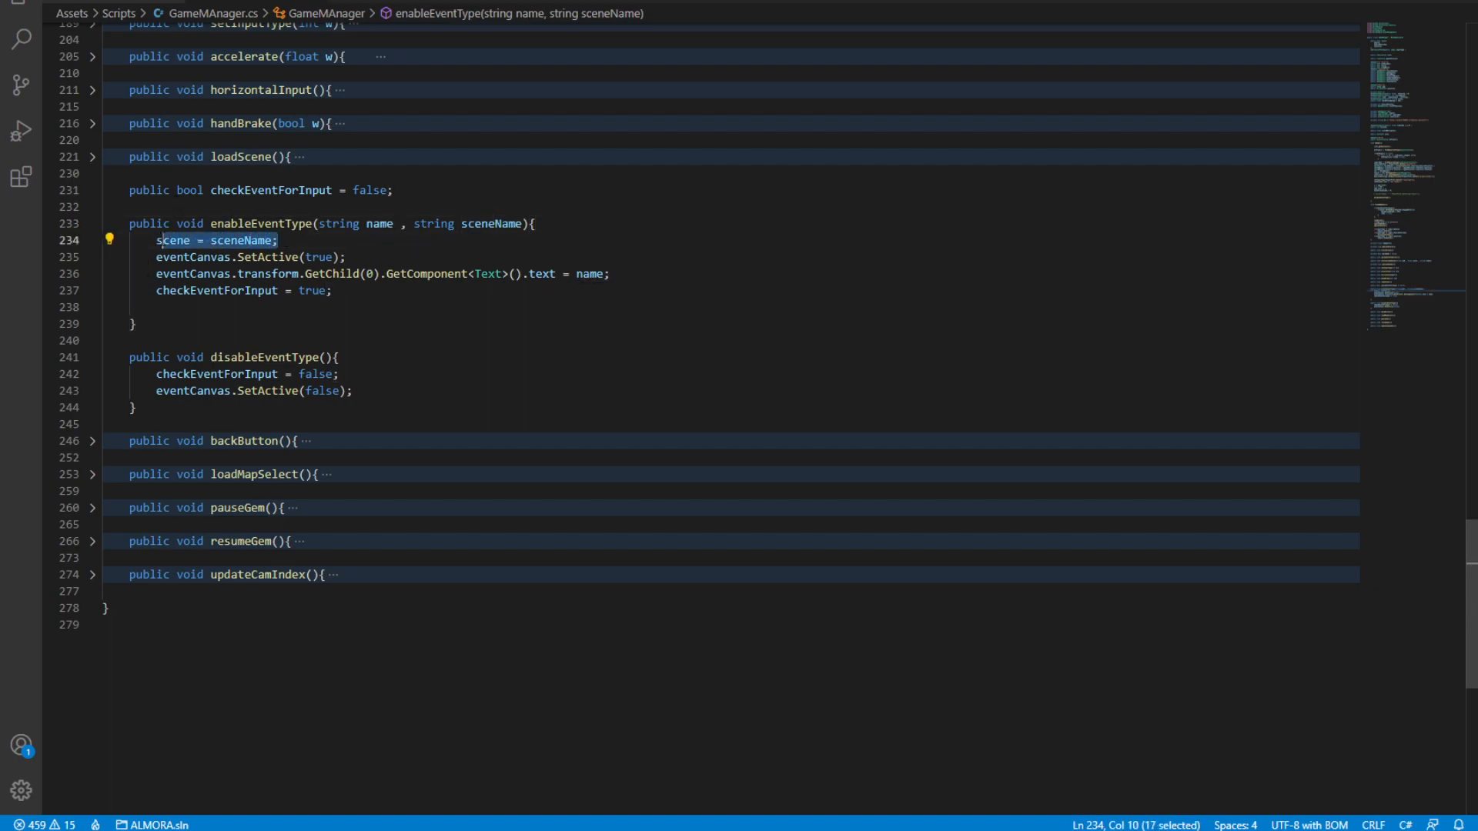
pyautogui.press('shift+Left')
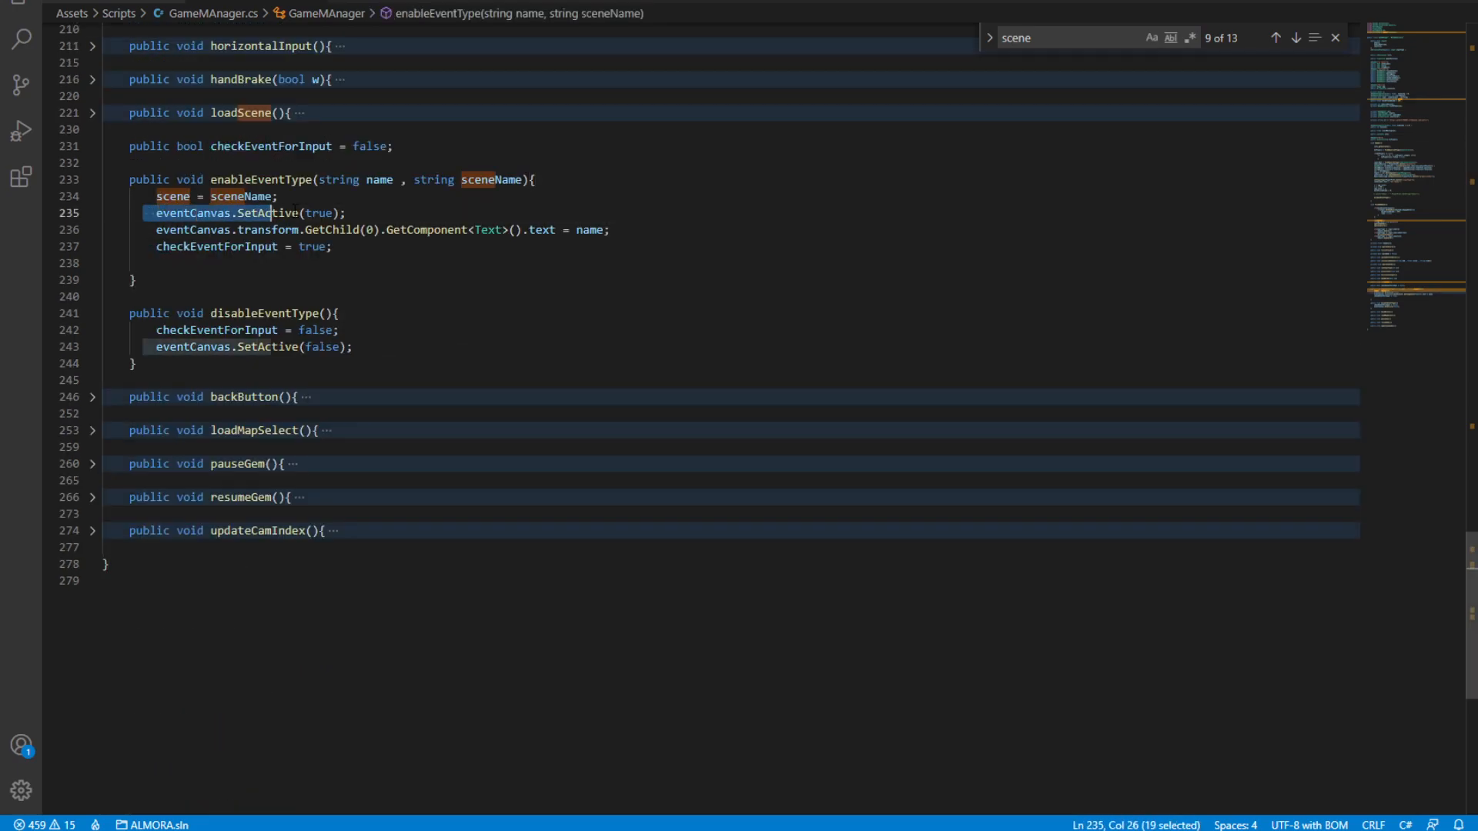
pyautogui.click(347, 212)
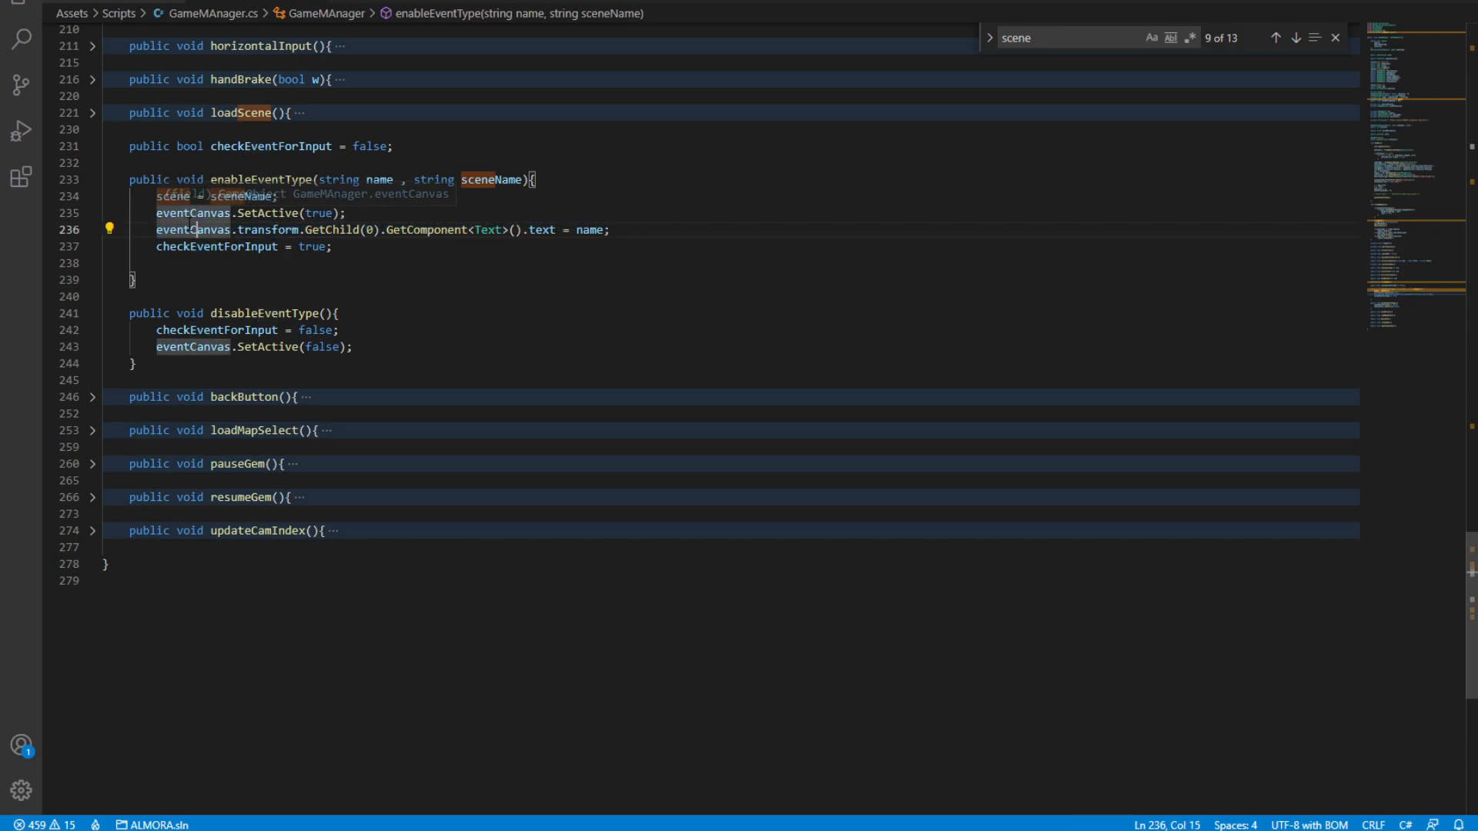
pyautogui.doubleClick(332, 229)
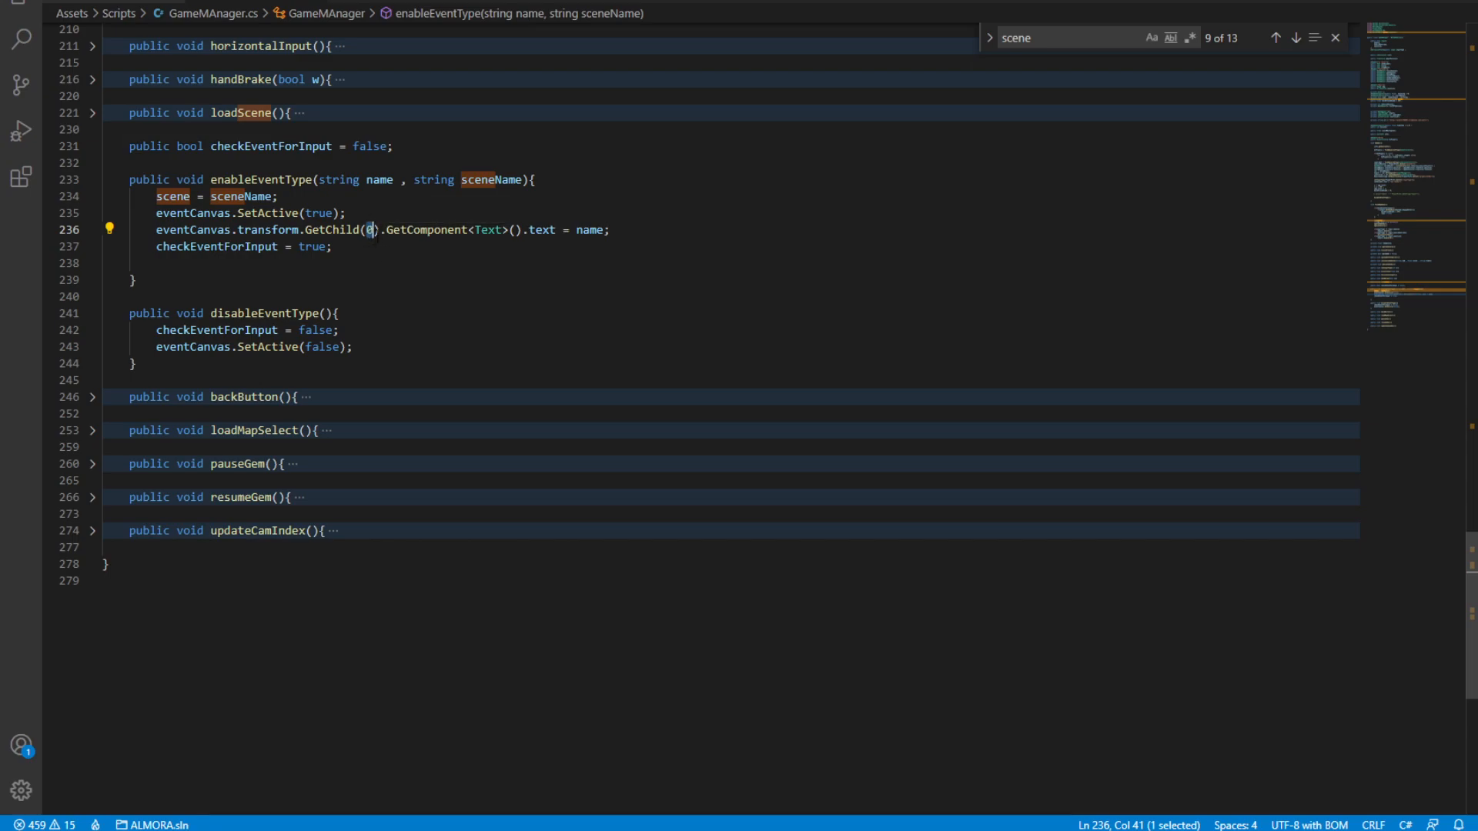
# - Mark the checkEventForInput declaration with [HideInInspector]
pyautogui.doubleClick(278, 230)
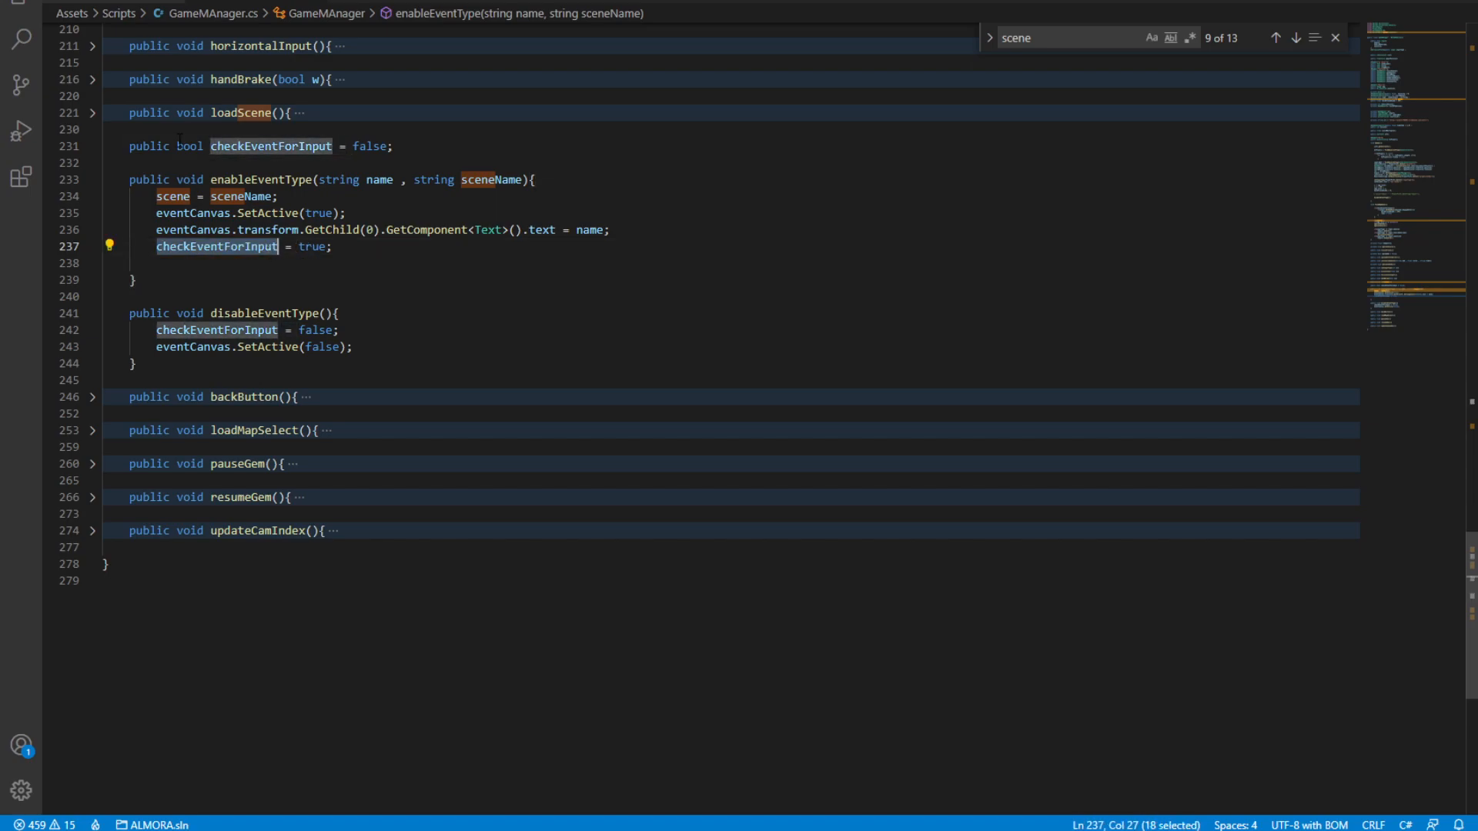
pyautogui.click(130, 146)
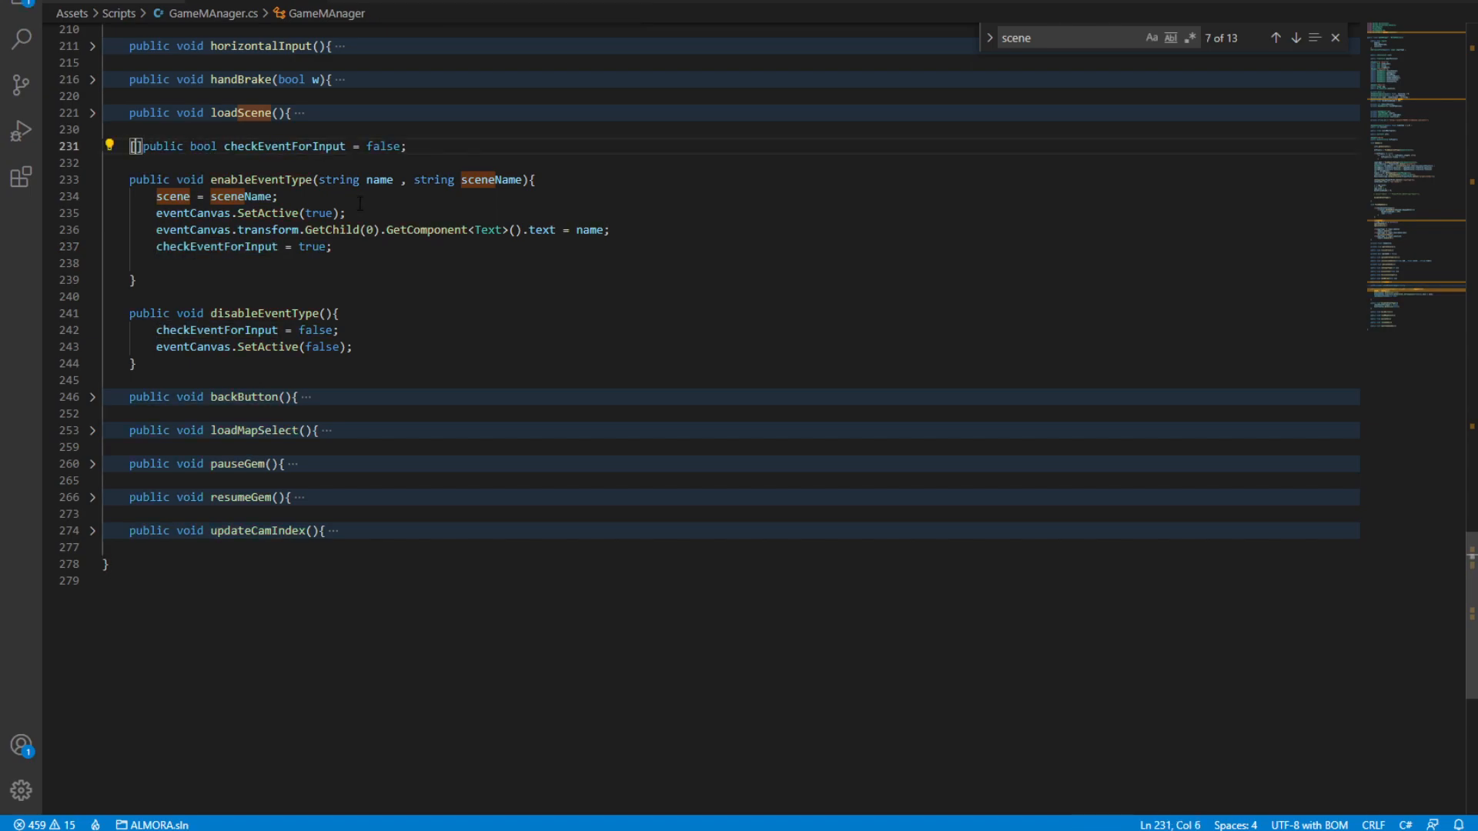
pyautogui.write('[HideInInspector]')
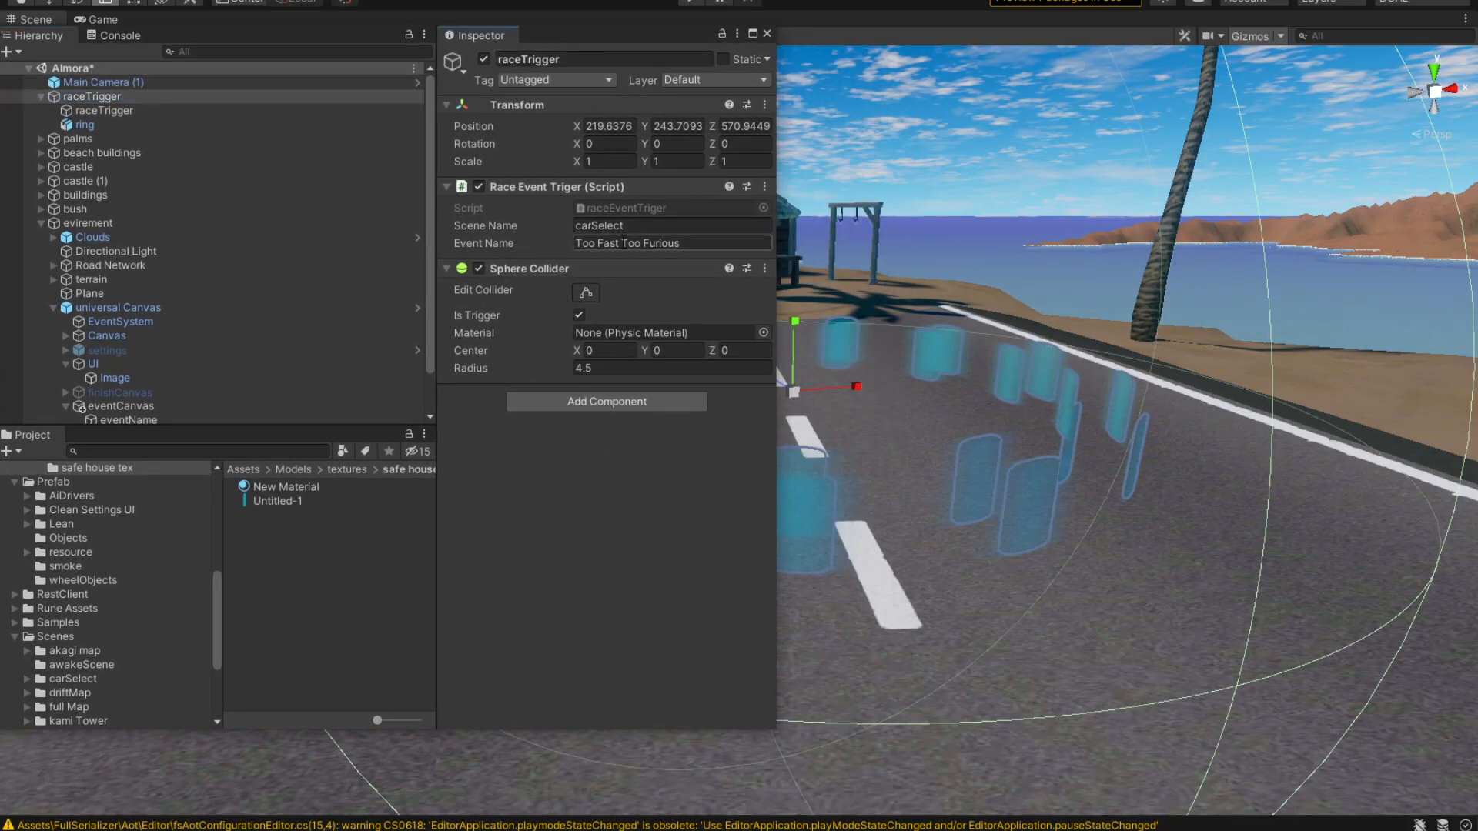
# - Replace raceTrigger's Event Name with 'Best Race Of Your Life'
pyautogui.click(671, 224)
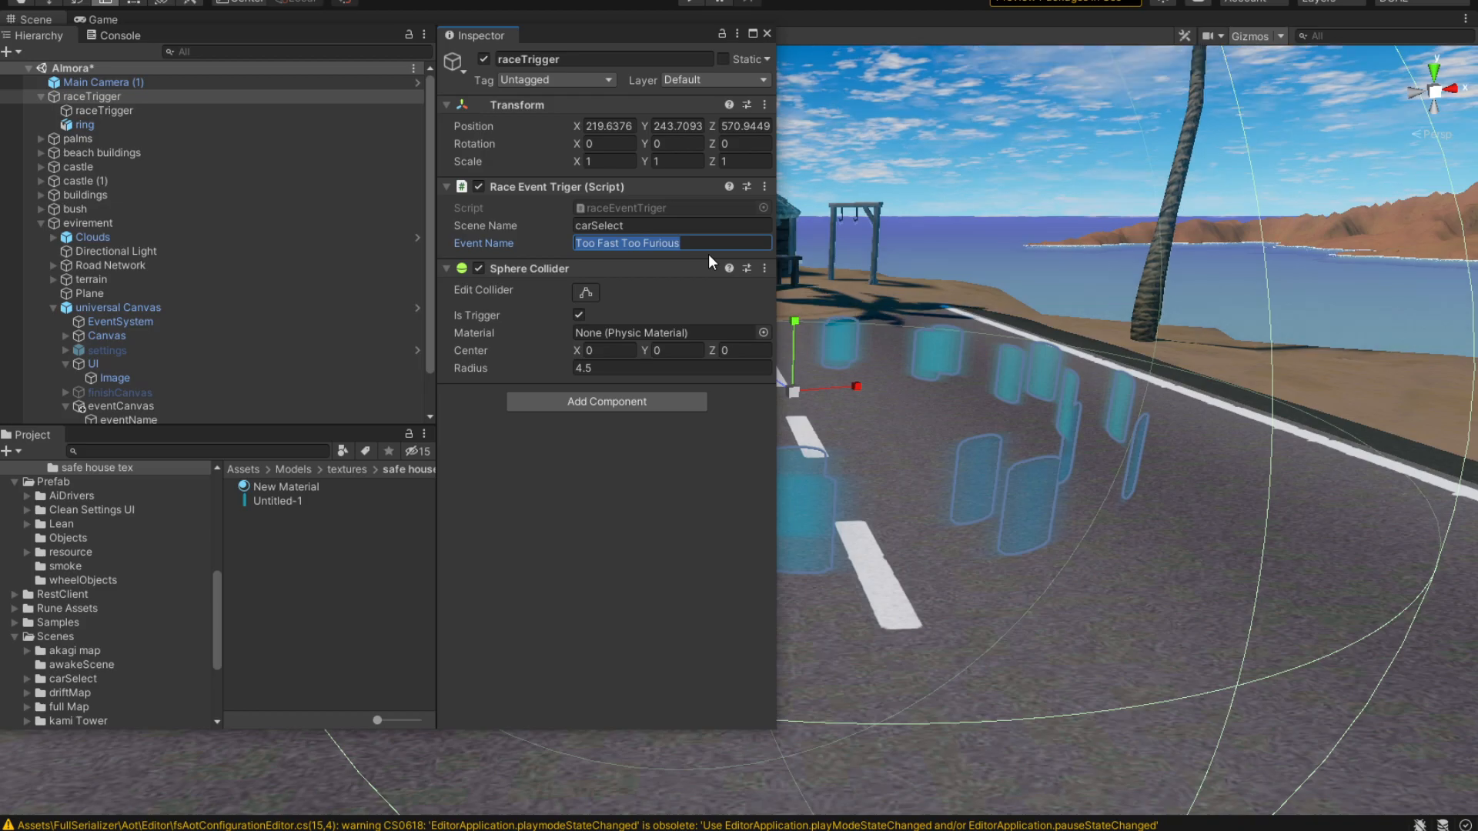
pyautogui.write('Best Race Of Your Life')
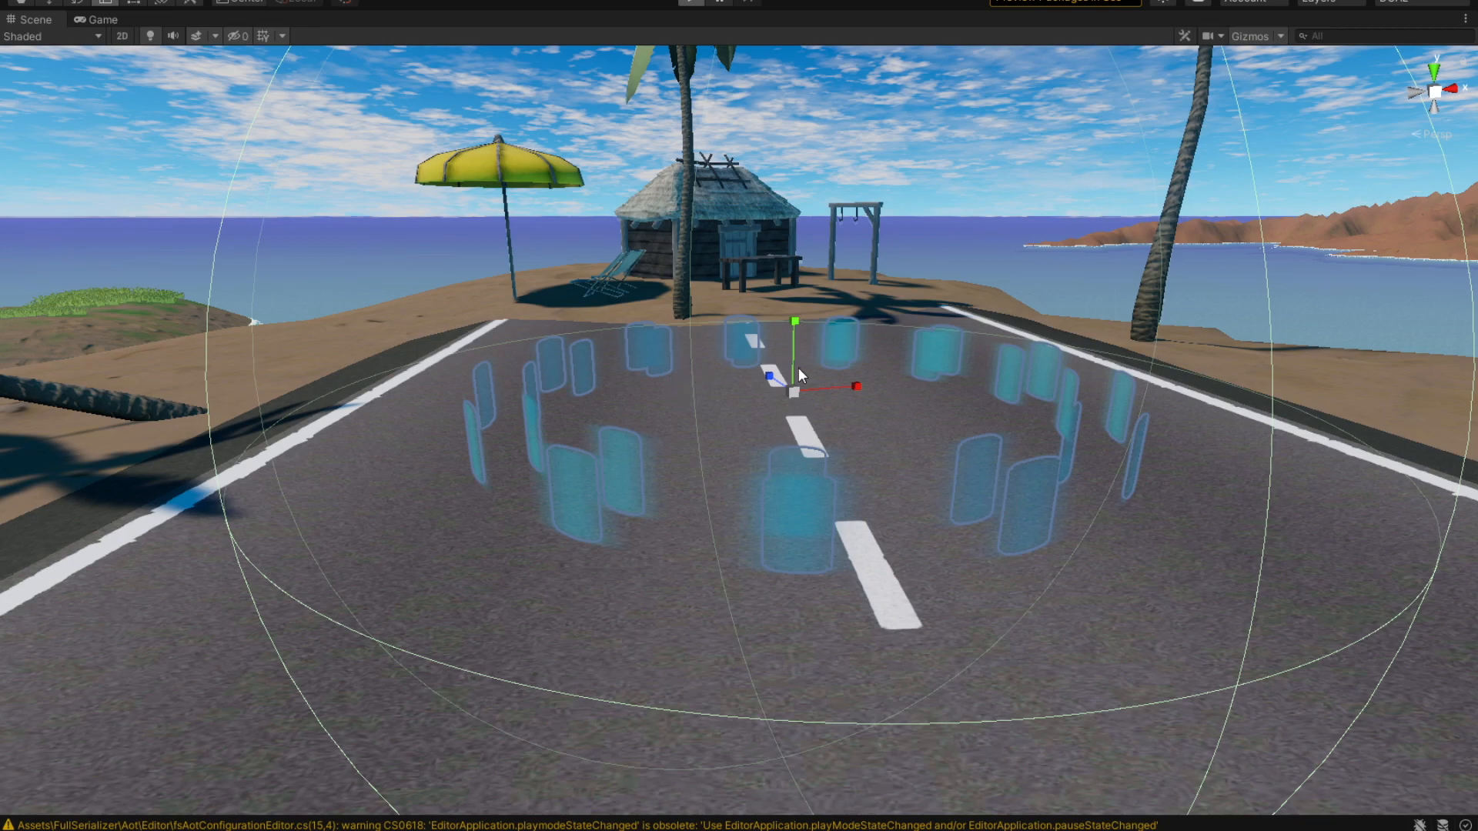
pyautogui.click(716, 0)
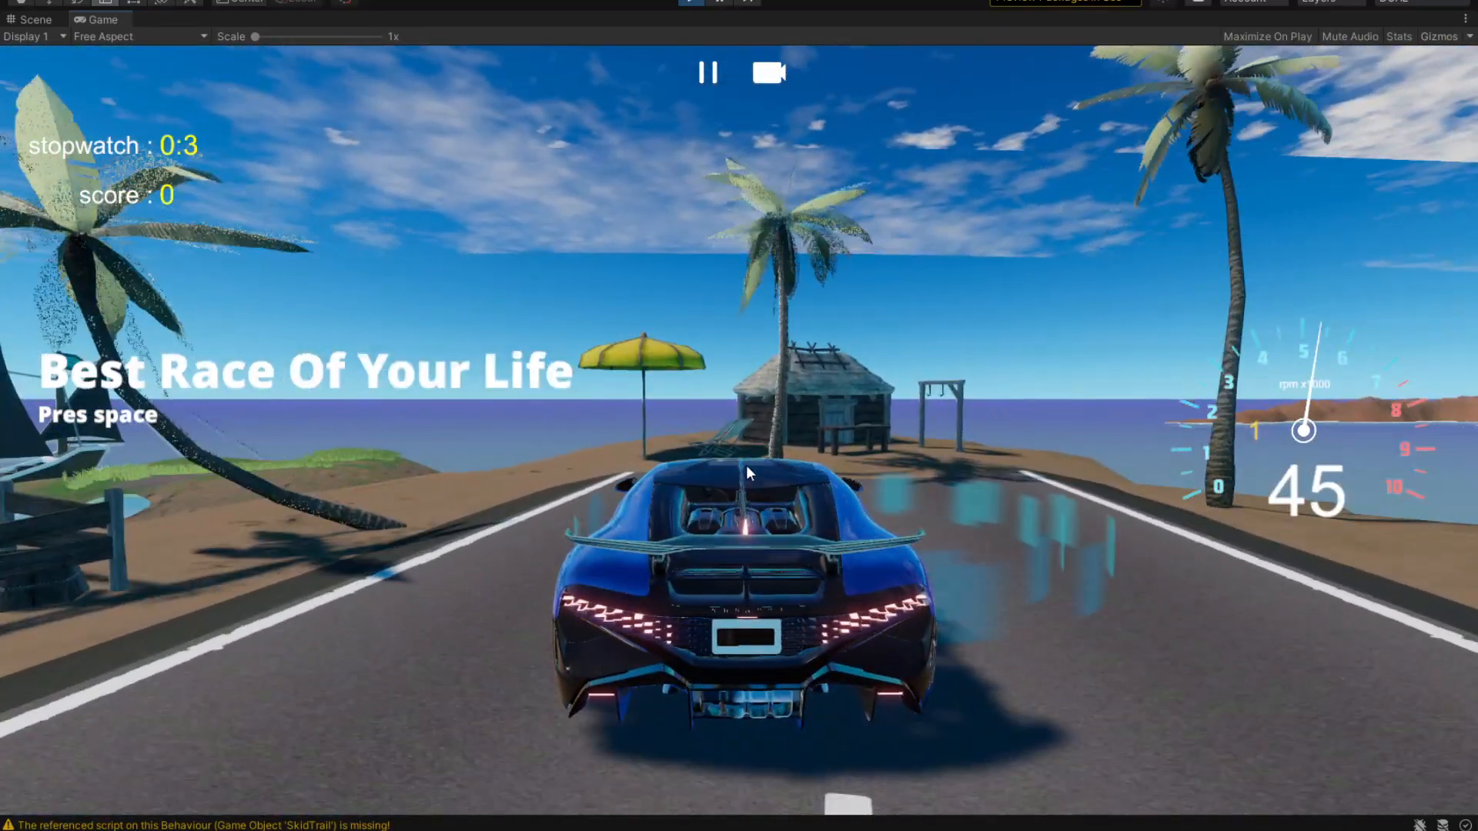
pyautogui.press('space')
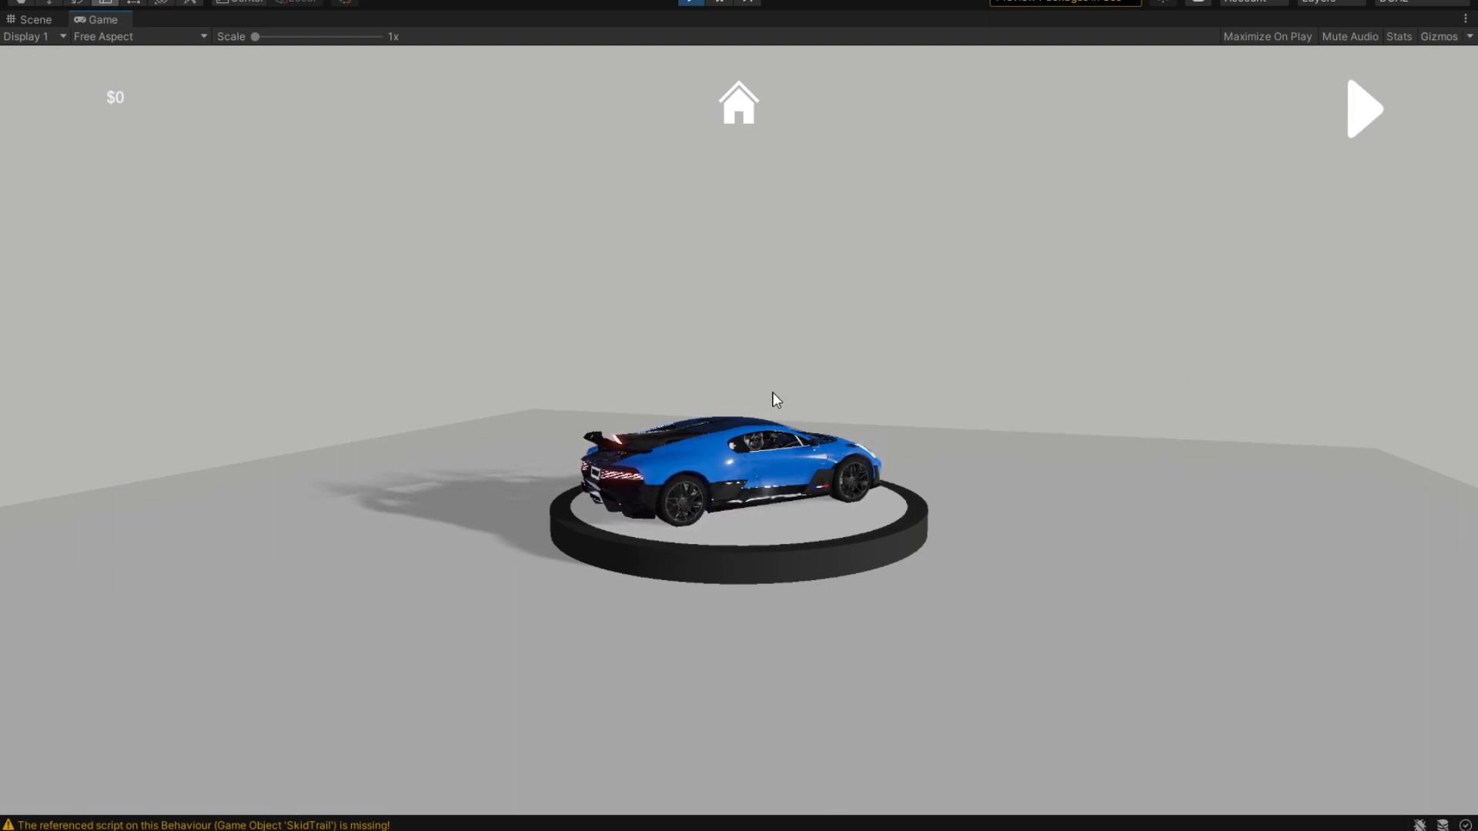
pyautogui.click(1362, 108)
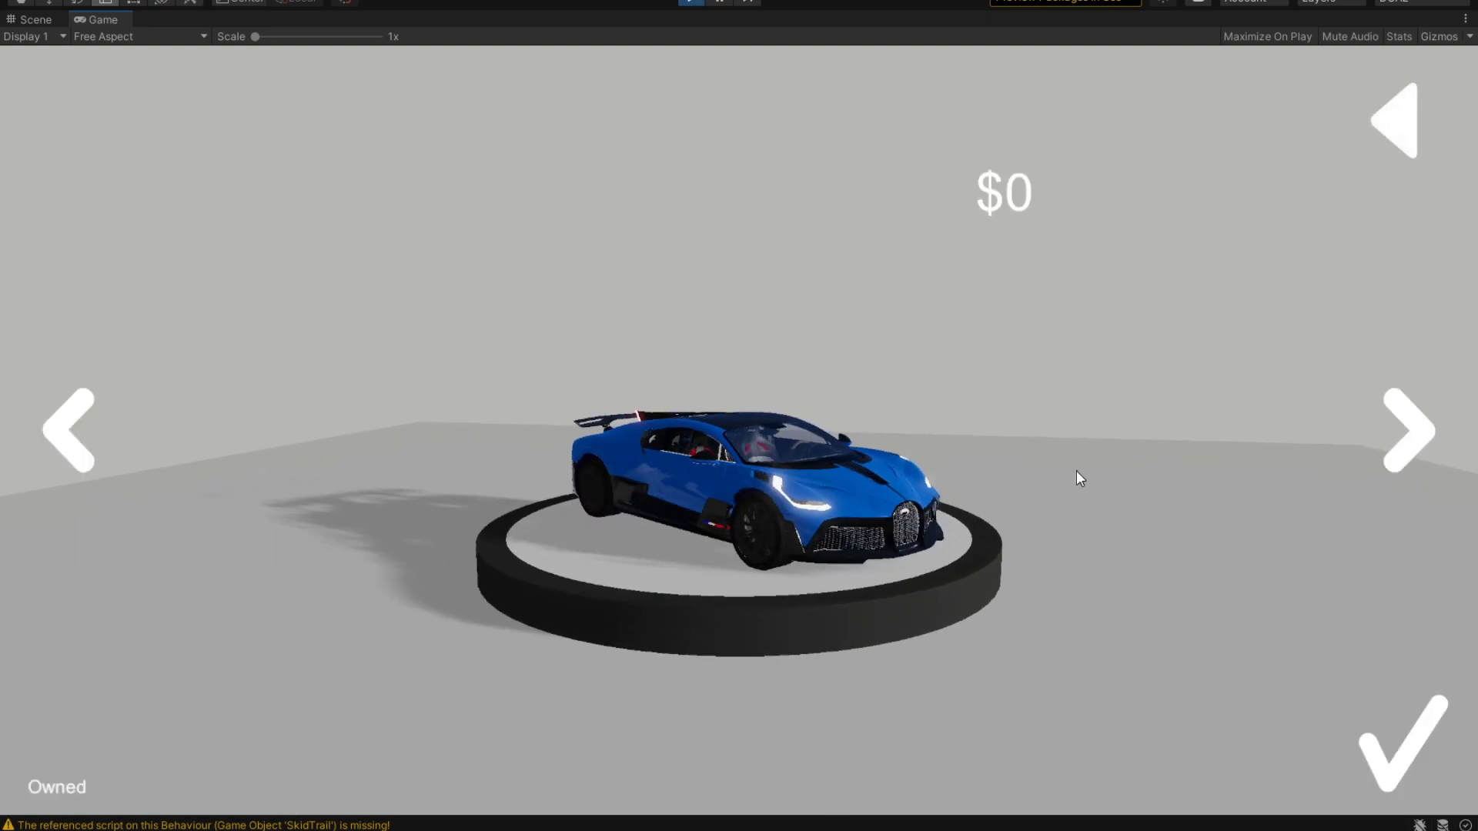
pyautogui.click(1407, 429)
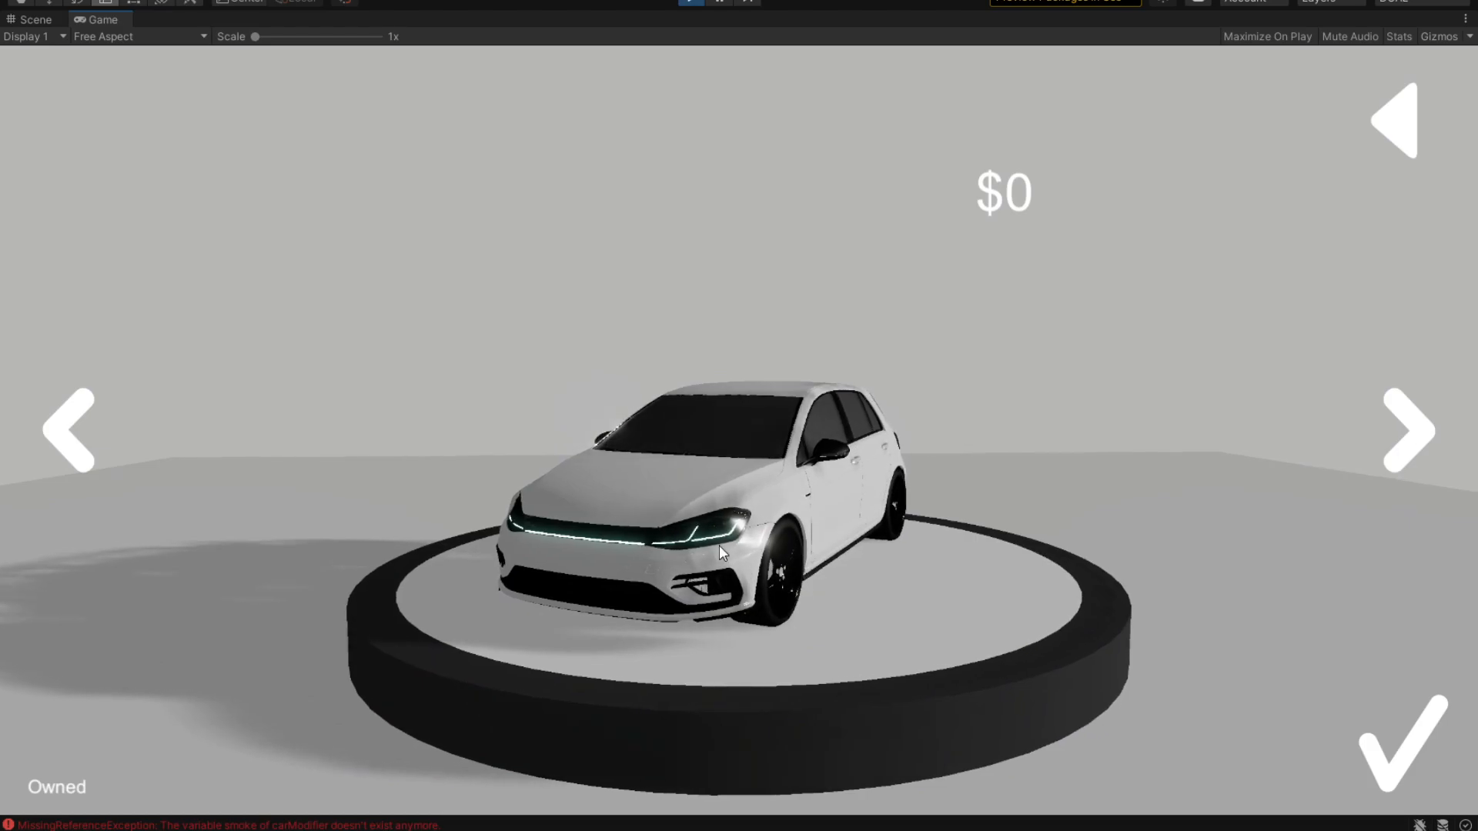
pyautogui.click(1405, 429)
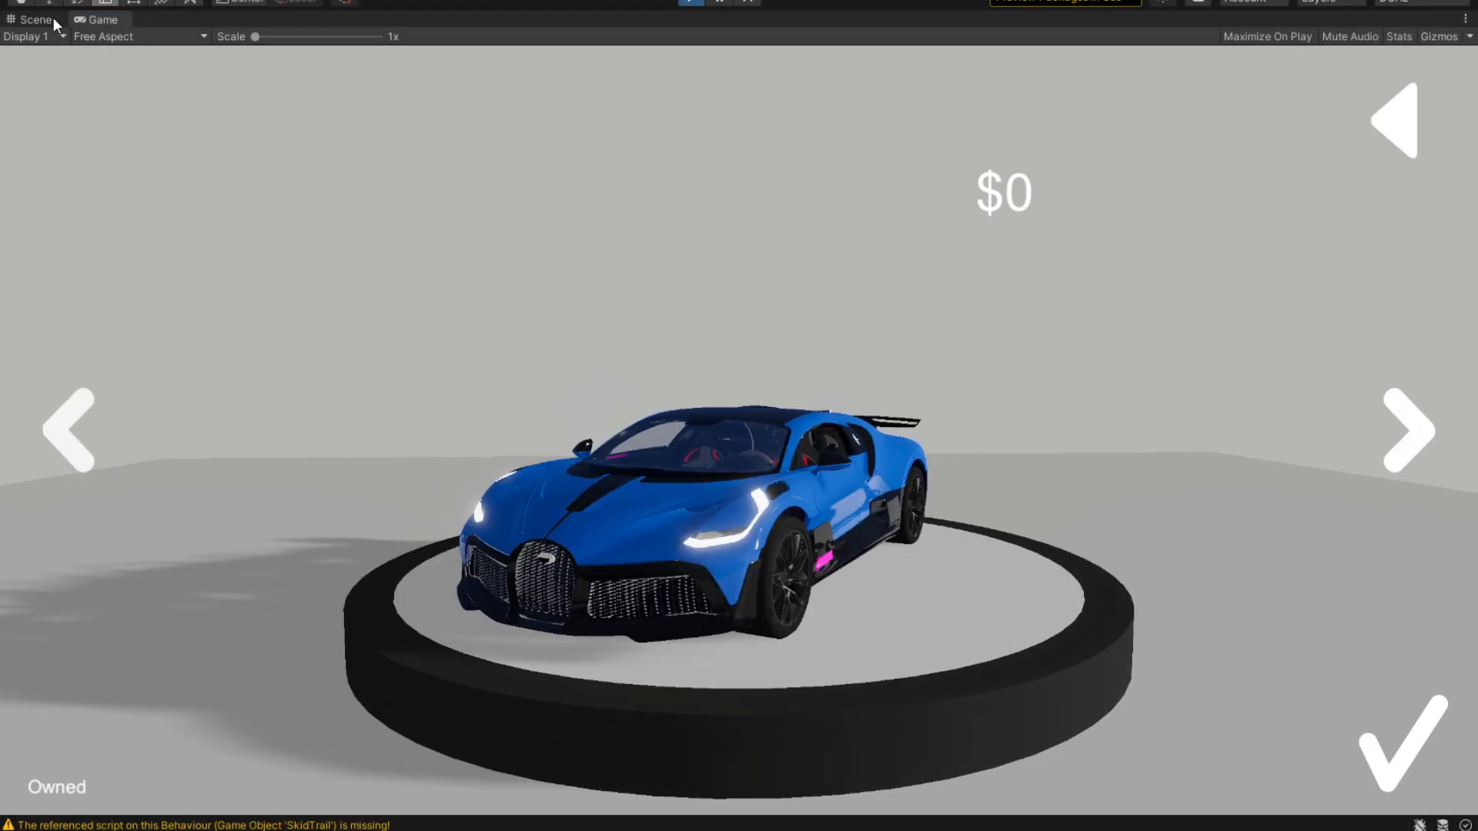
pyautogui.click(36, 18)
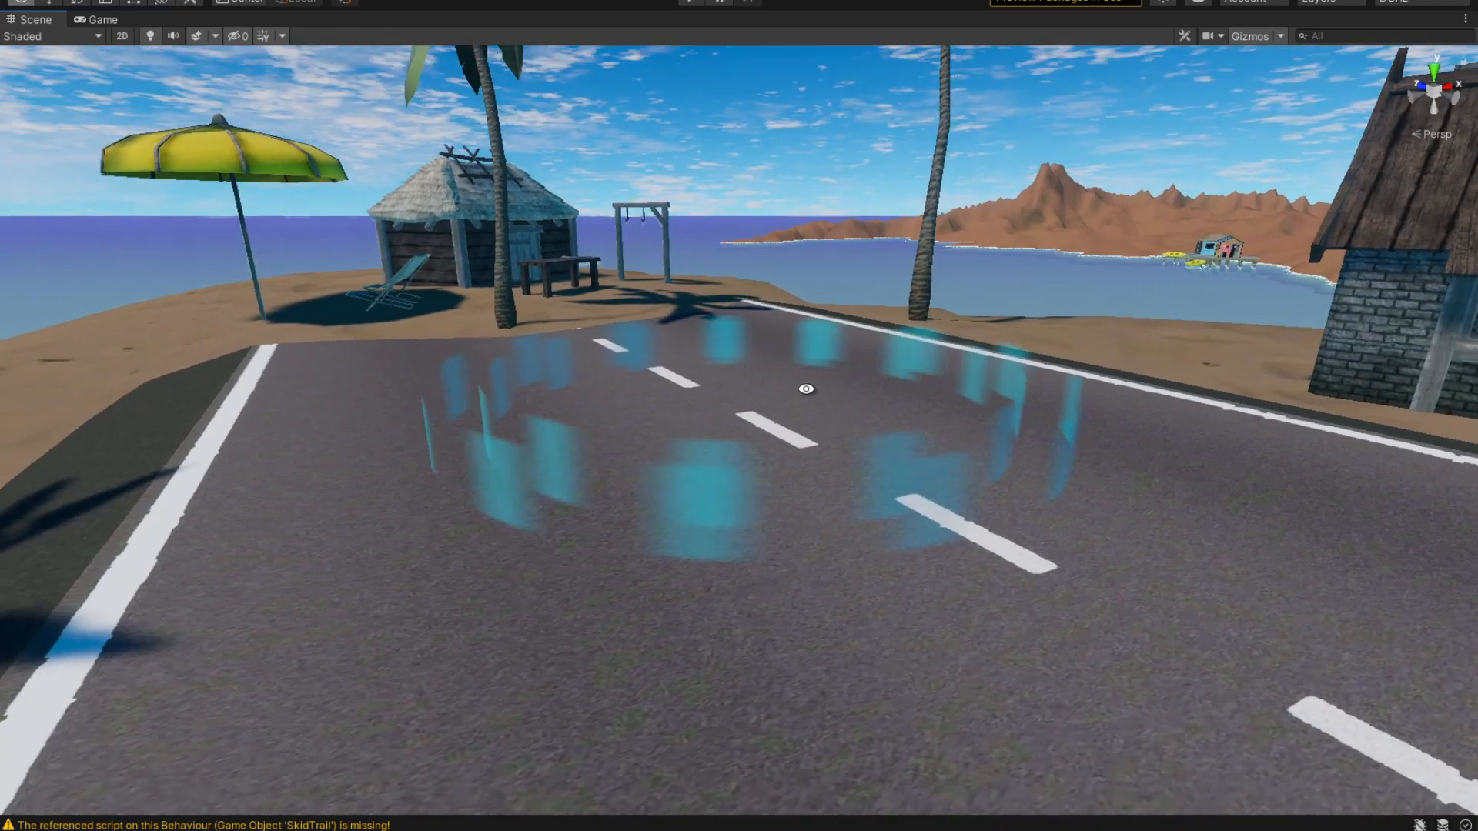